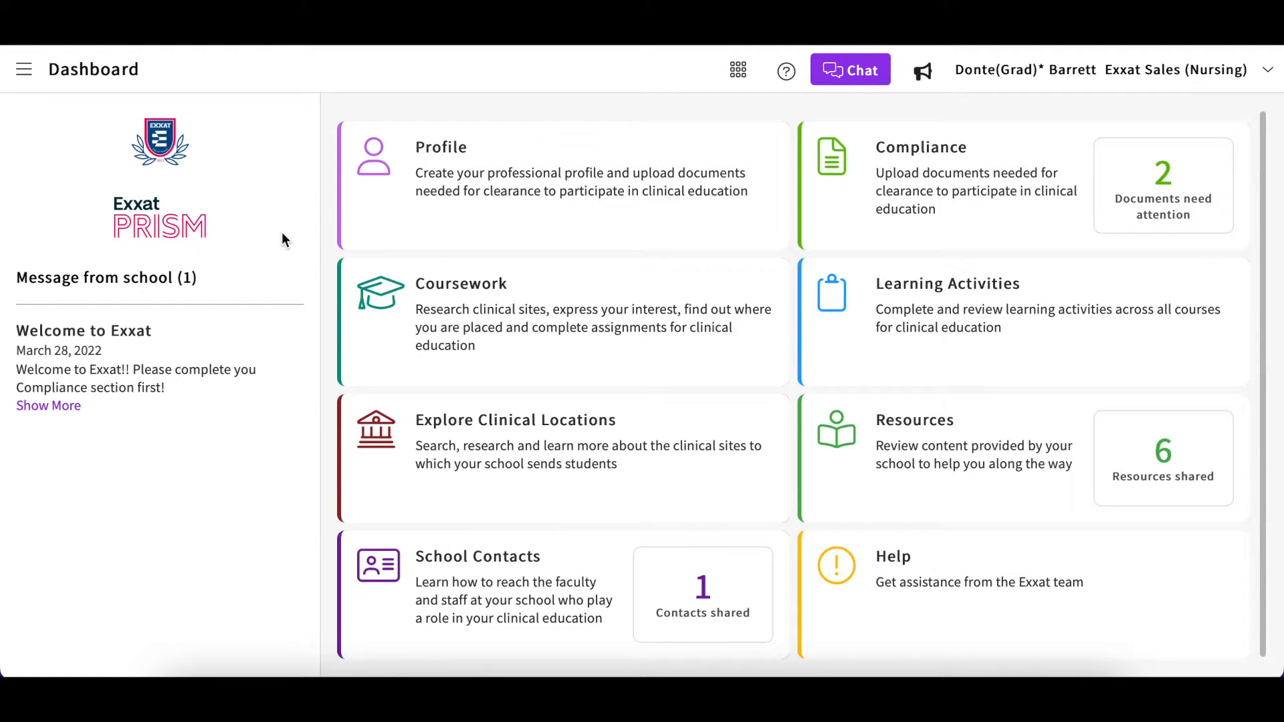
mouse_move(308, 324)
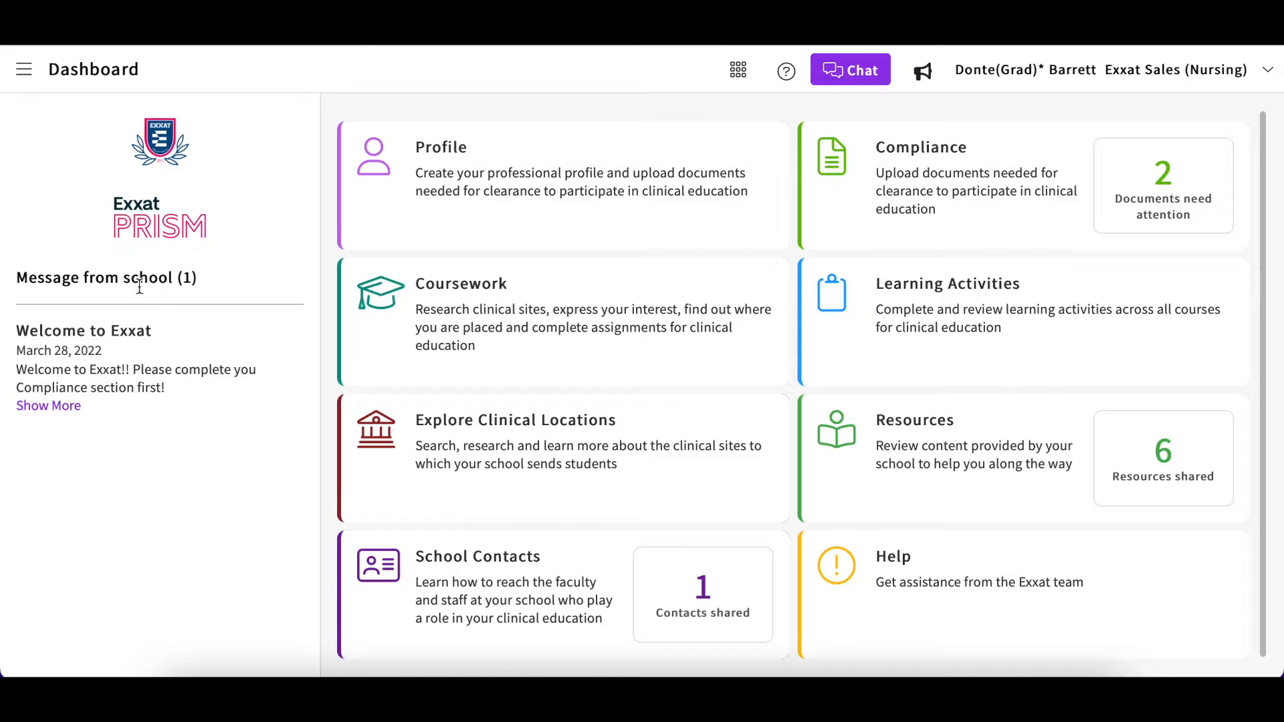
Open the Coursework section from the hamburger navigation menu.
click(24, 69)
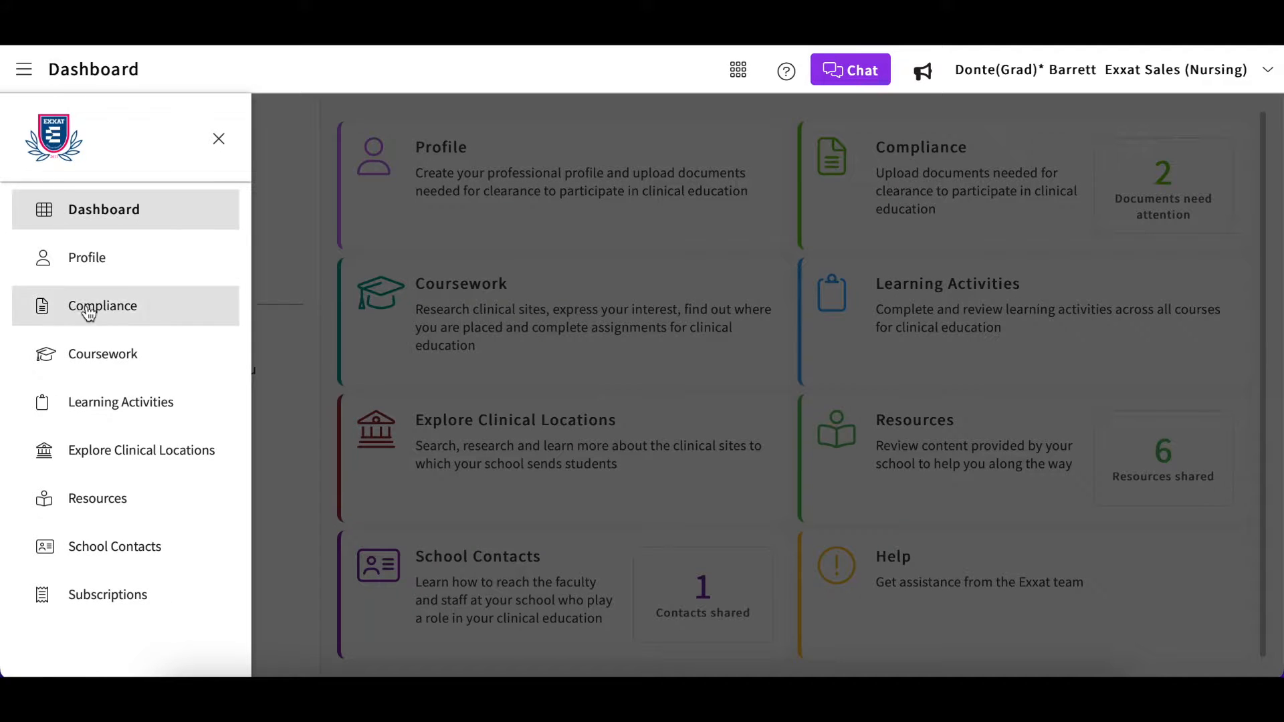
click(102, 354)
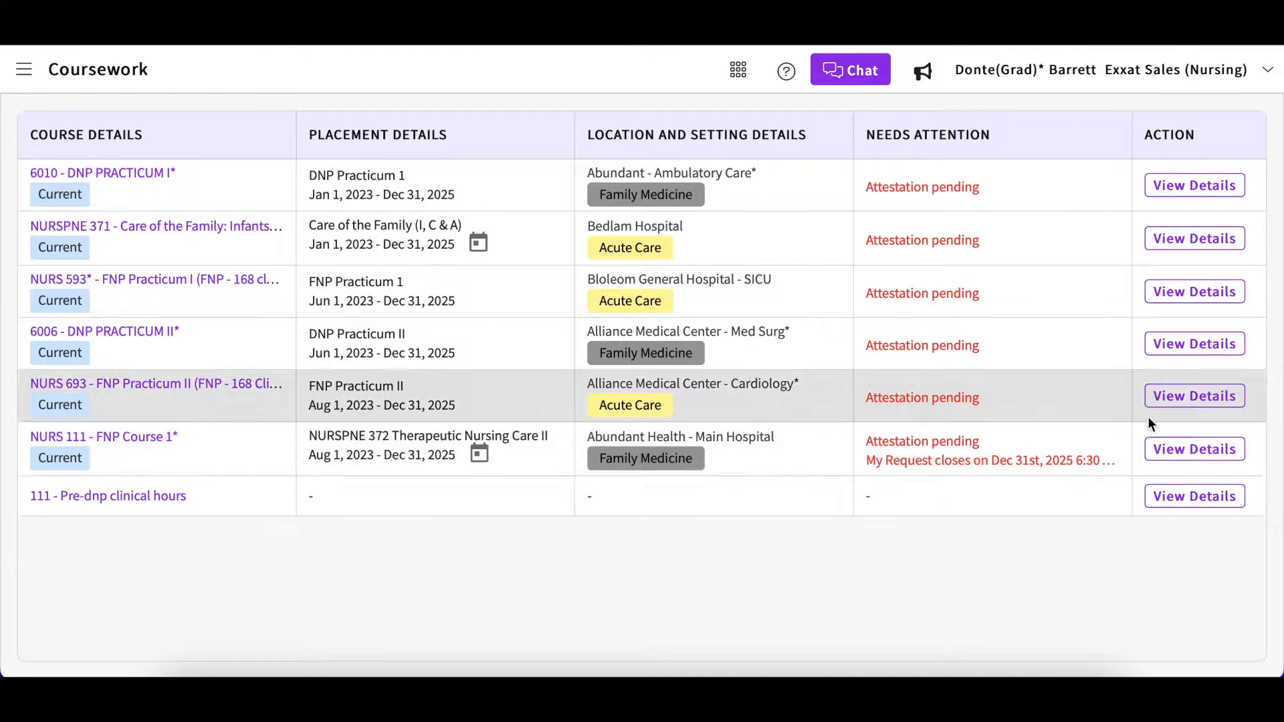
mouse_move(188, 391)
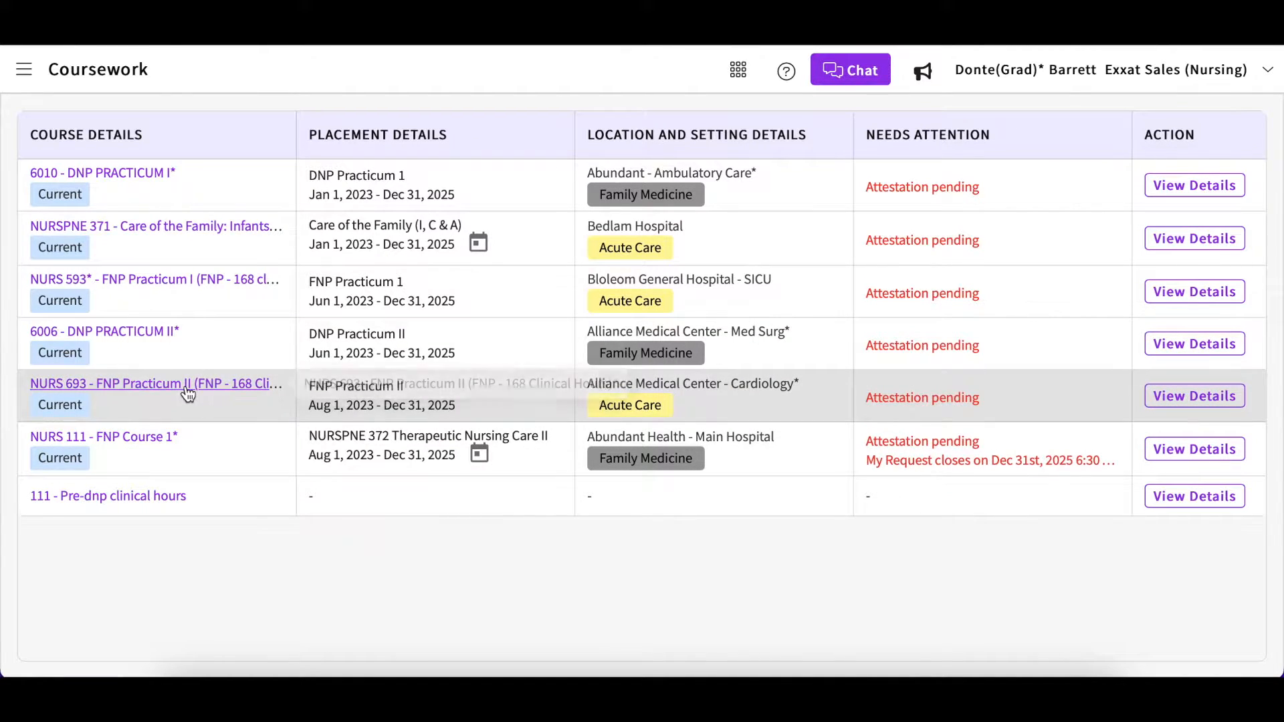
Open the NURS 693 FNP Practicum II course and add a patient log from its Patient Log card.
click(155, 384)
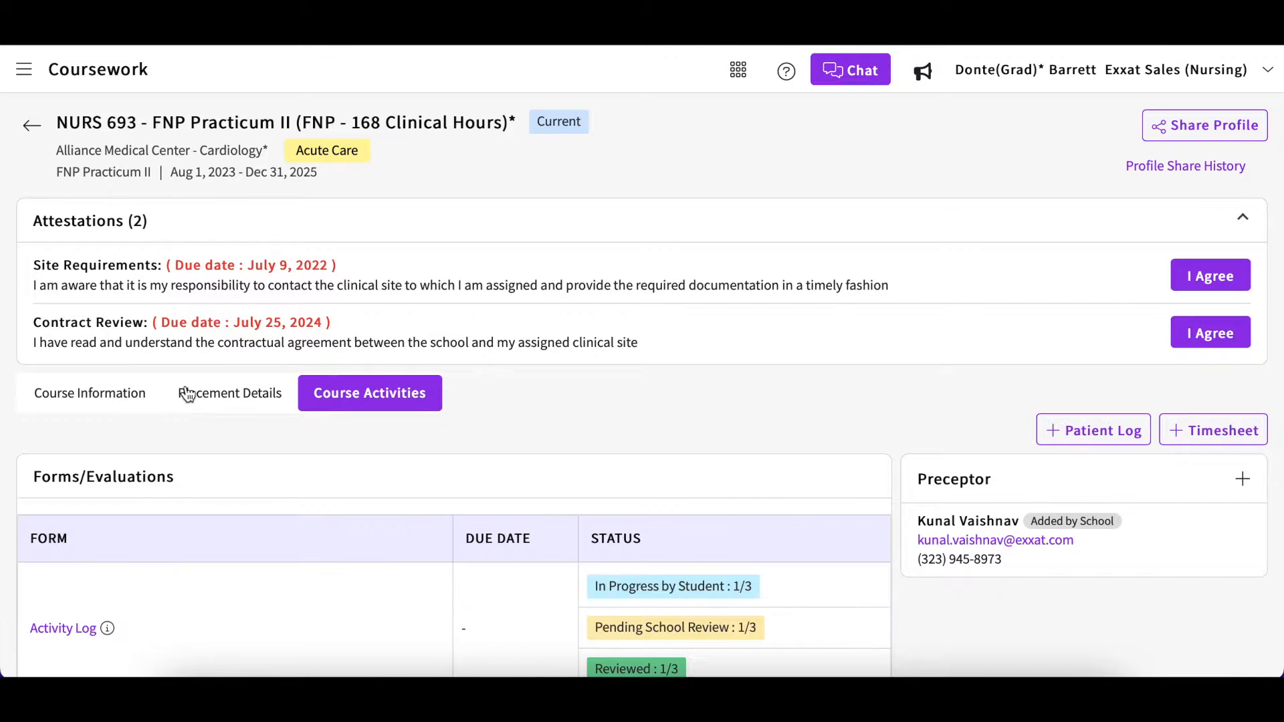
scroll(down, 3)
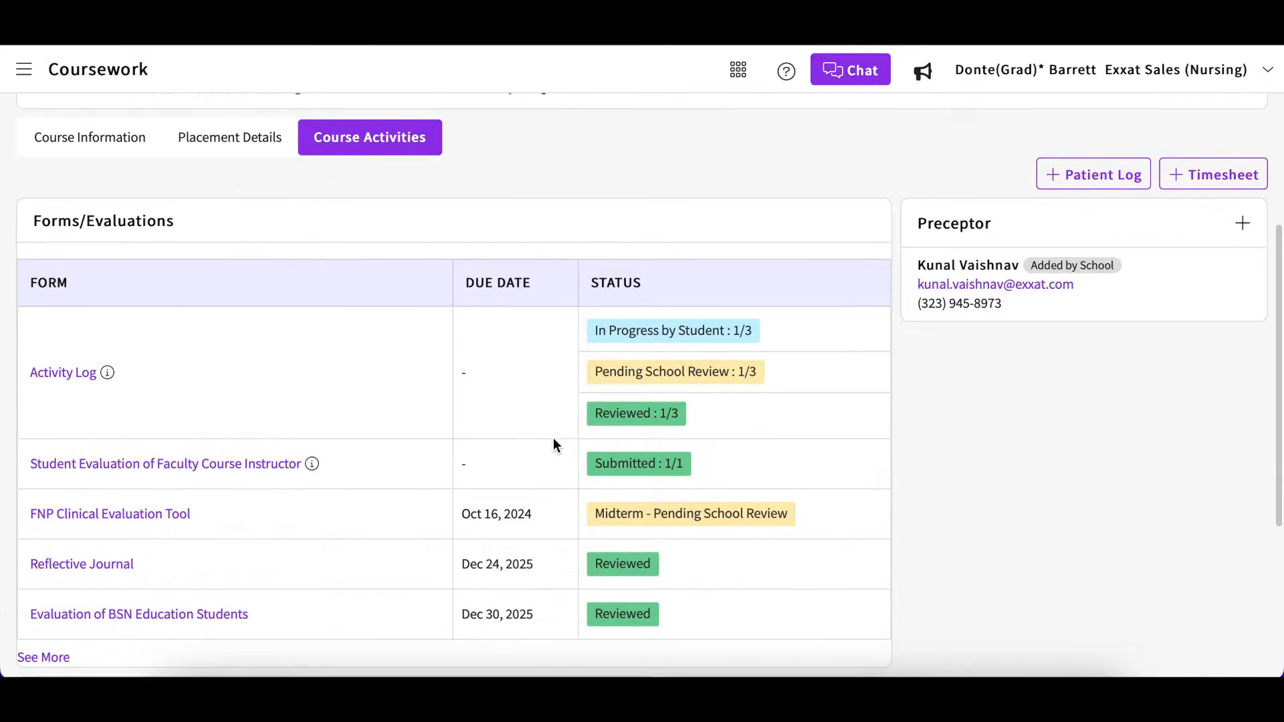
scroll(down, 3)
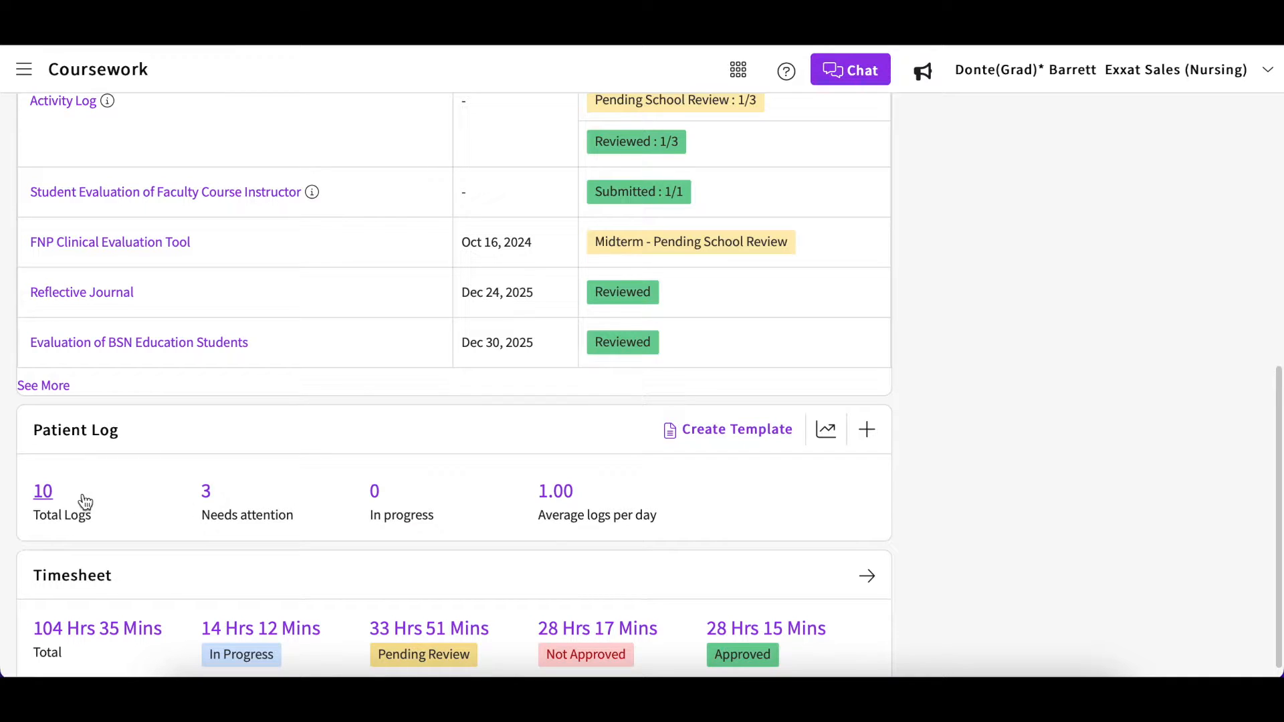
mouse_move(242, 468)
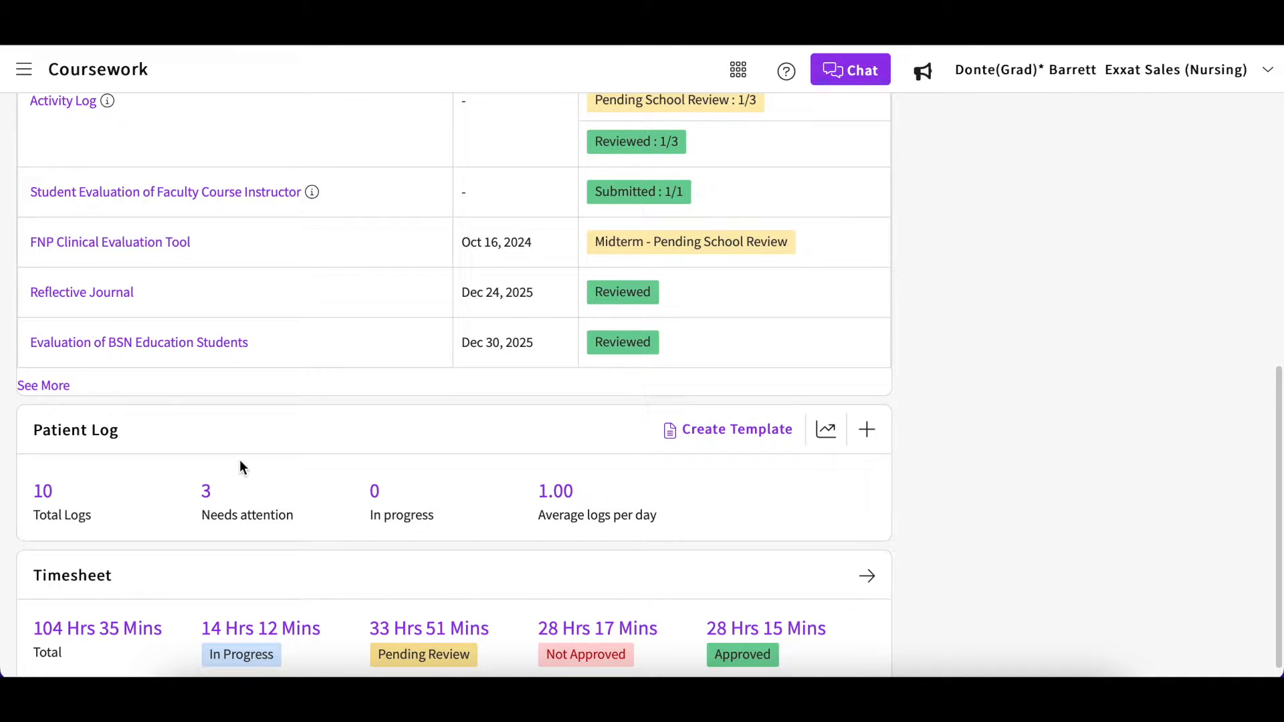
click(867, 430)
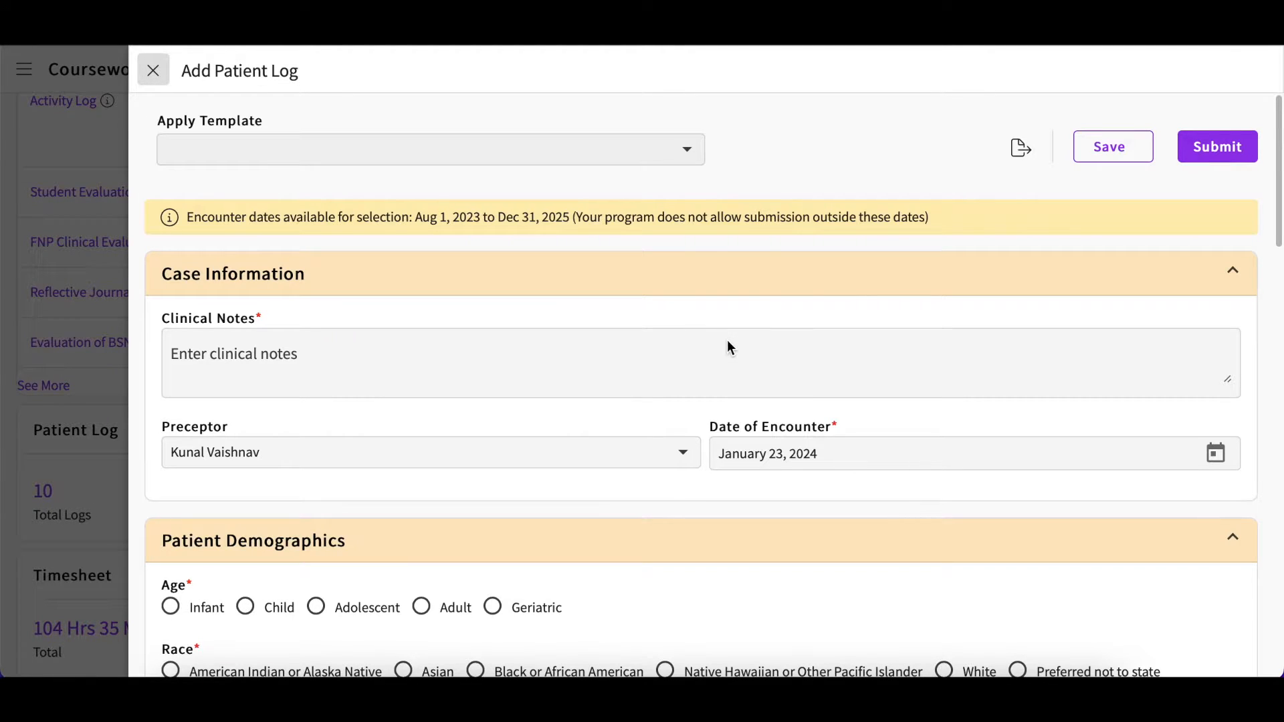
Clear the log's preceptor by choosing + Preceptor and closing that form unsaved.
click(375, 348)
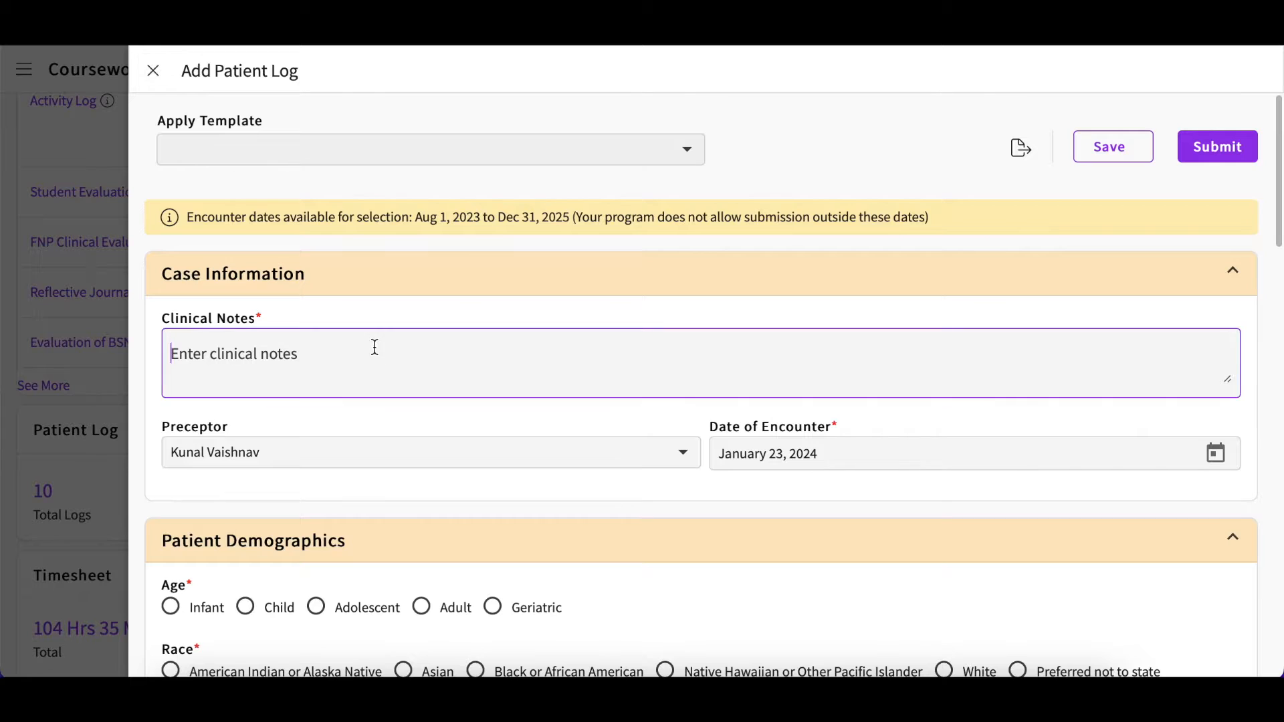
mouse_move(562, 467)
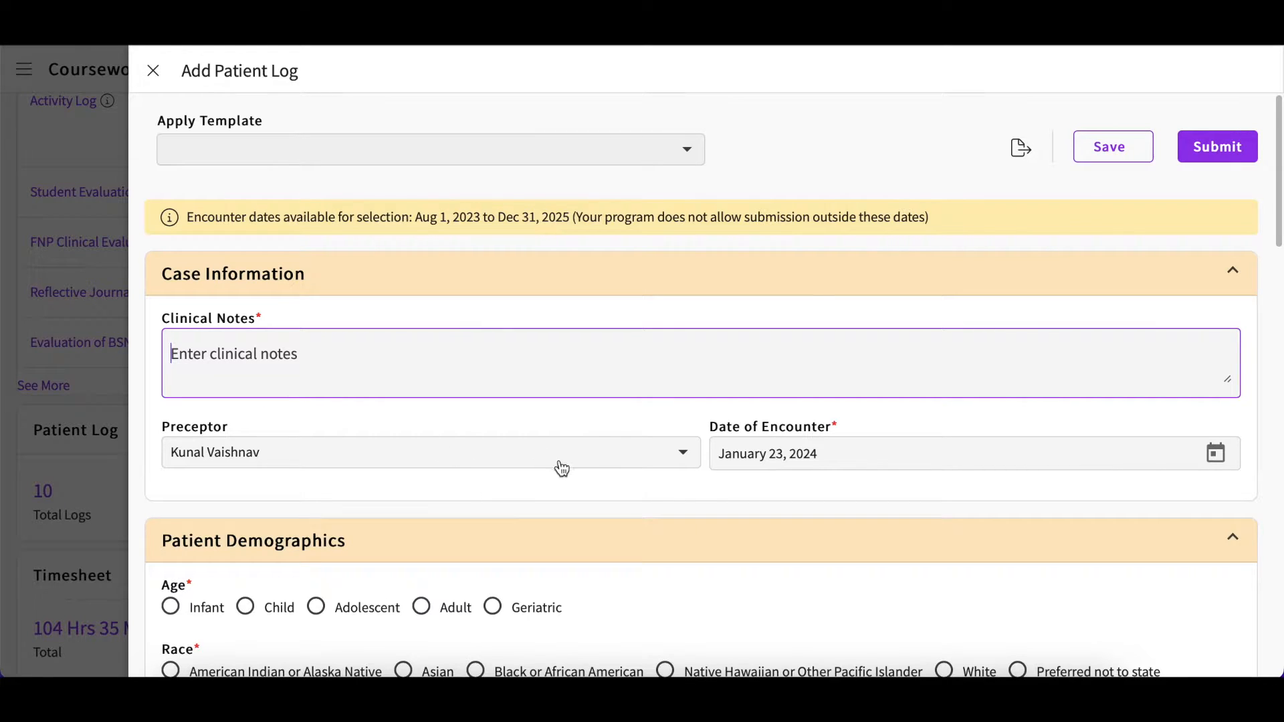
click(430, 452)
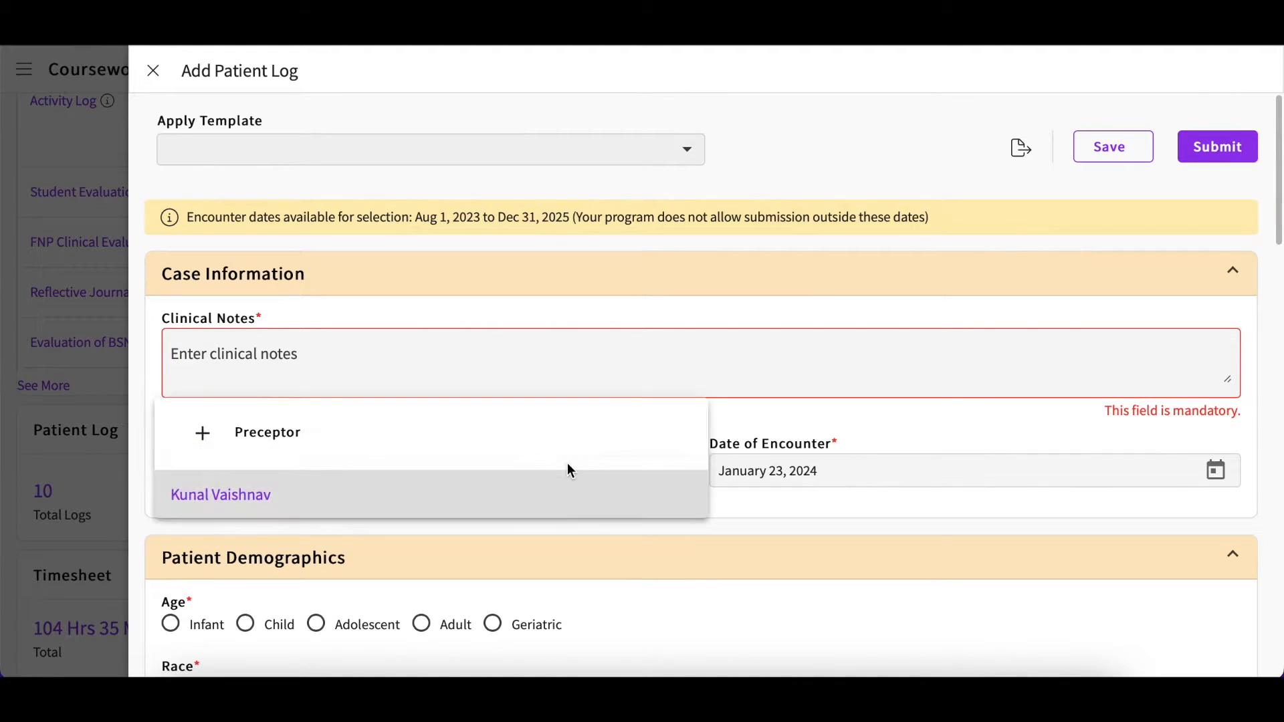
mouse_move(507, 451)
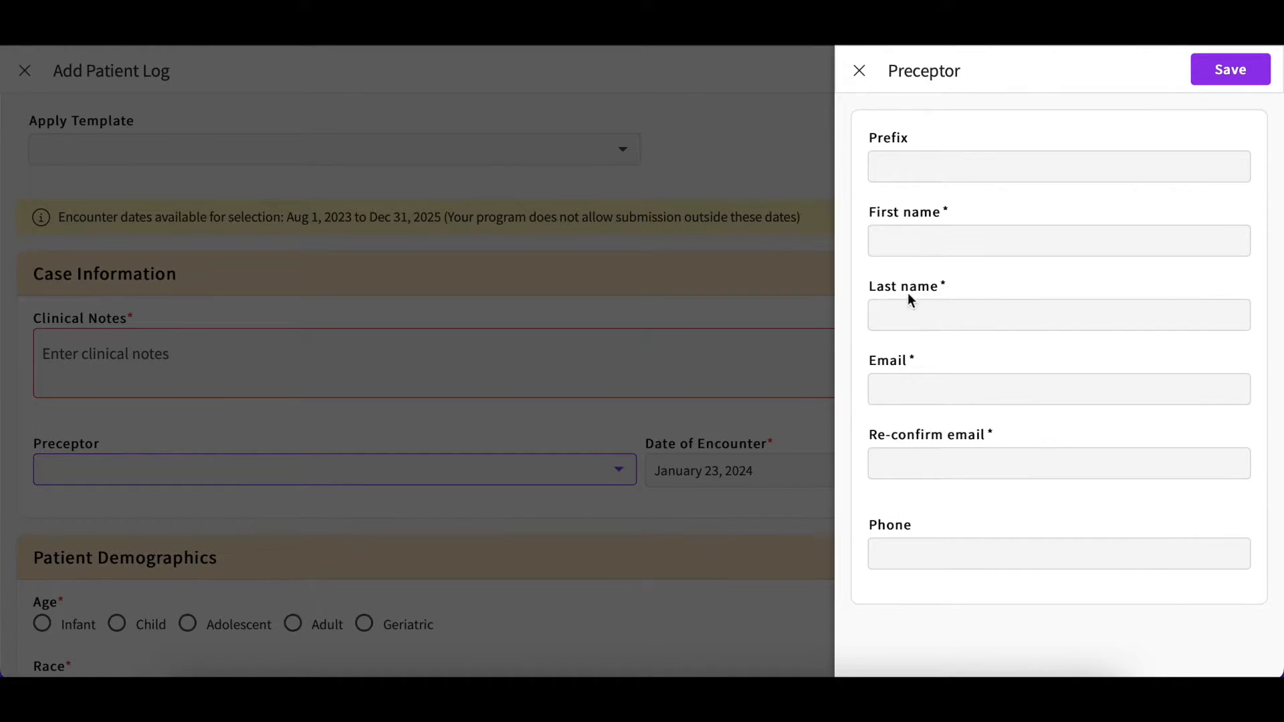
click(858, 71)
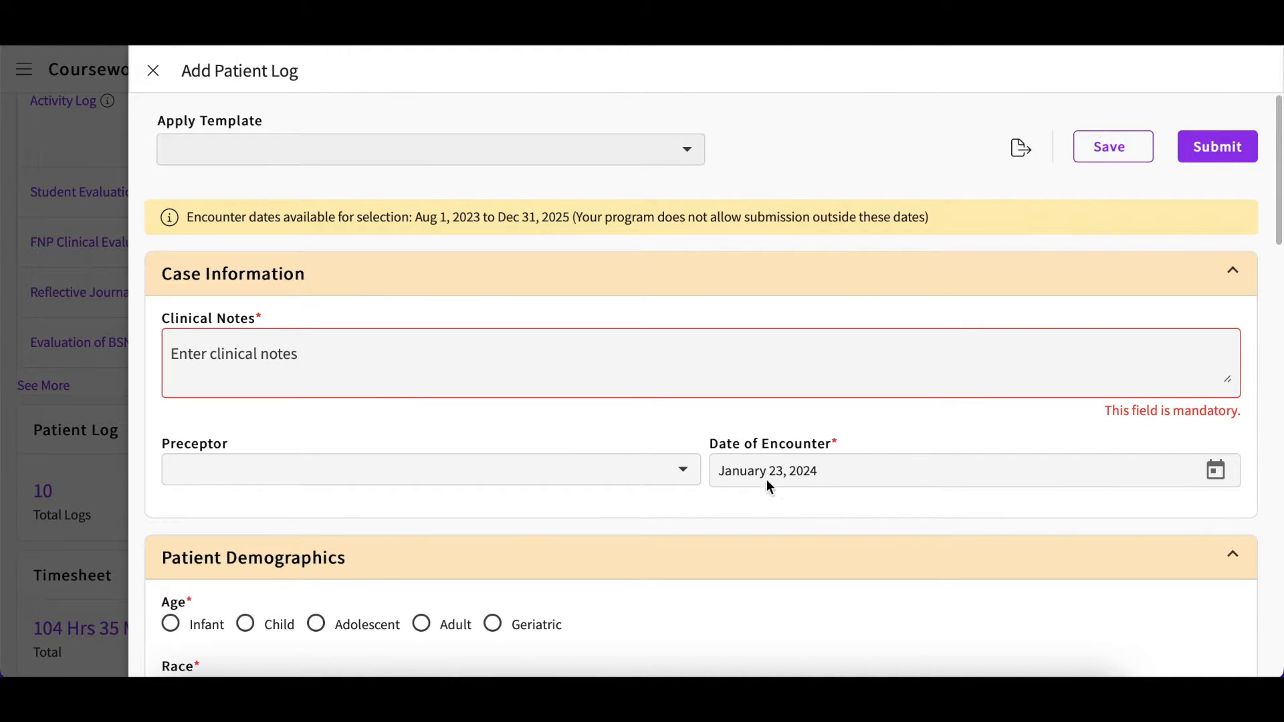
mouse_move(986, 540)
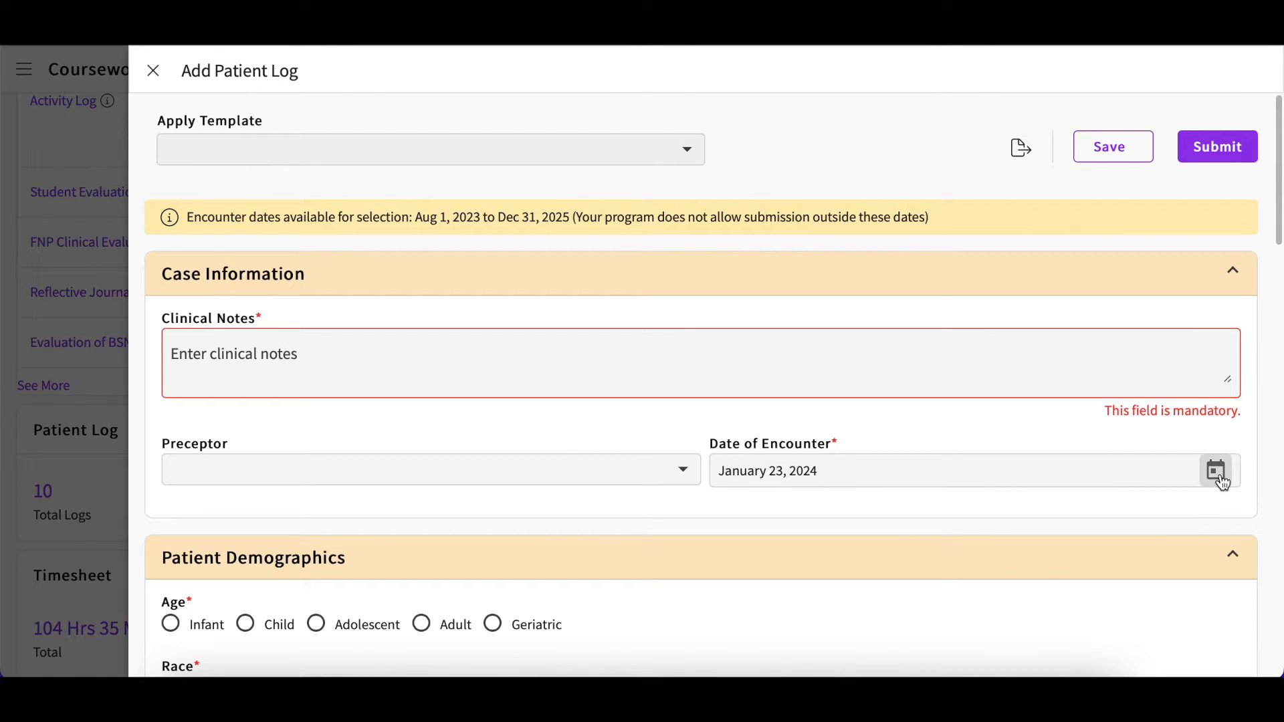
click(1216, 470)
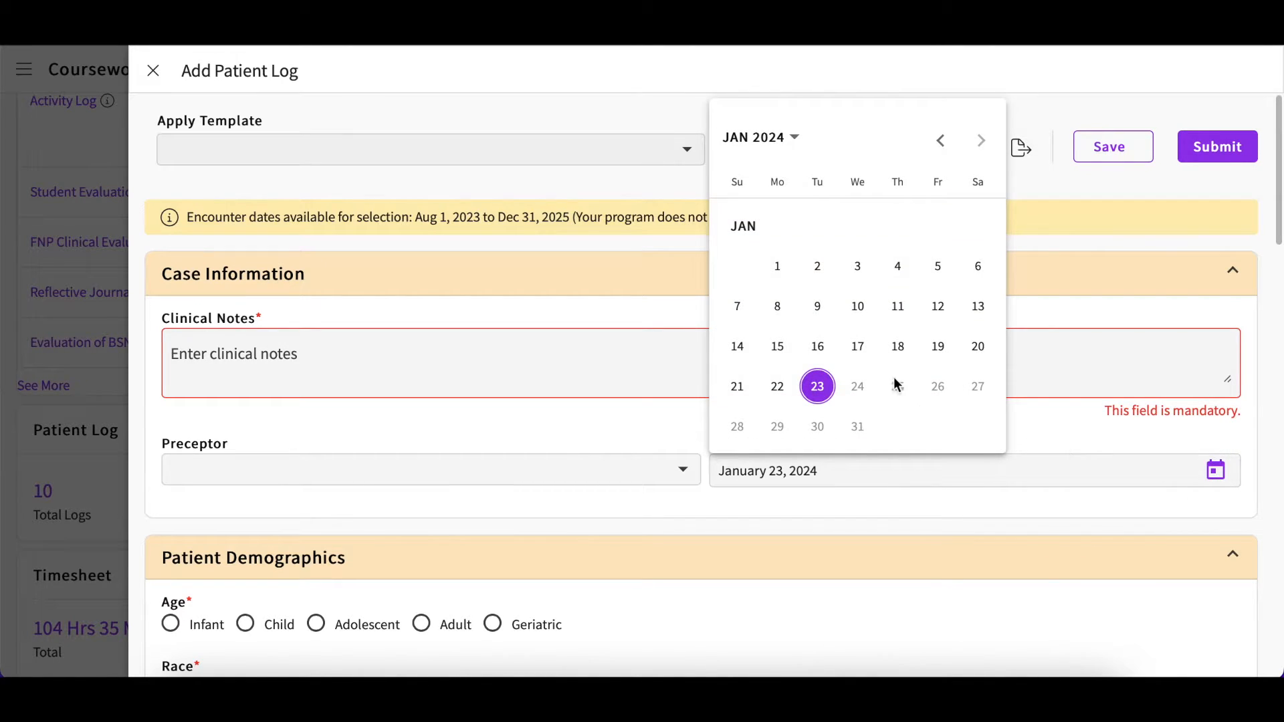
click(940, 140)
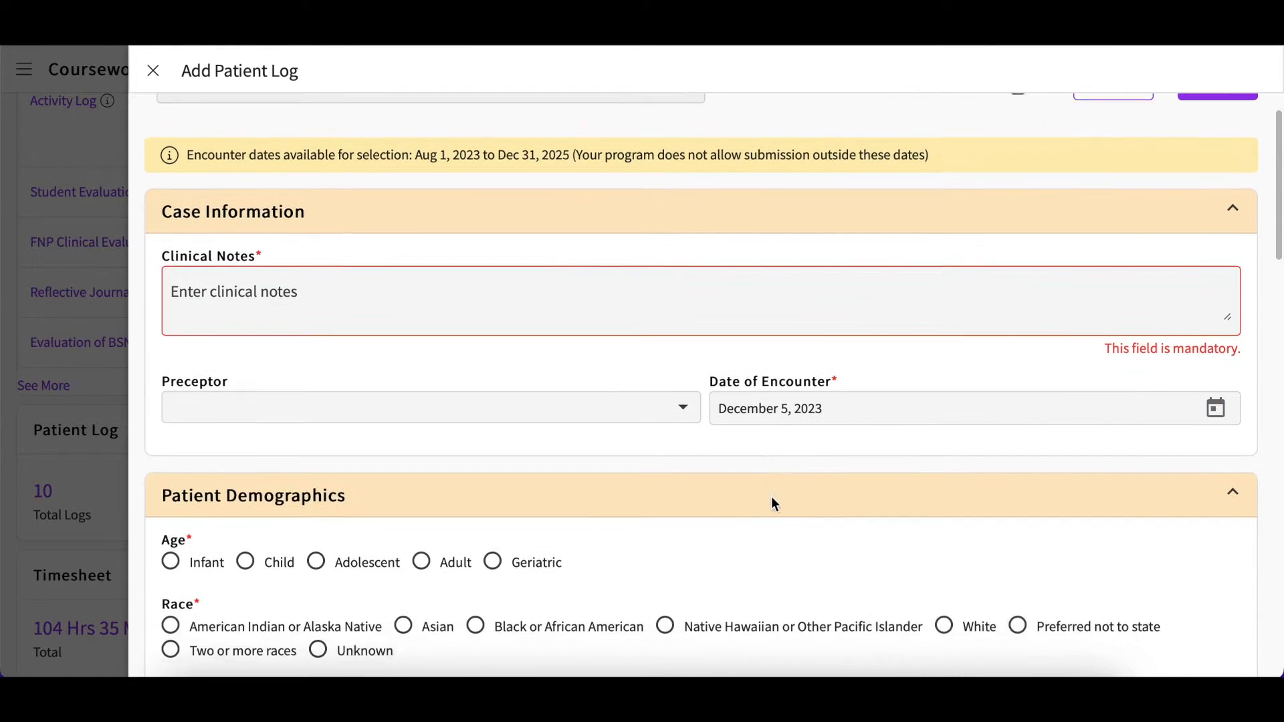
scroll(down, 3)
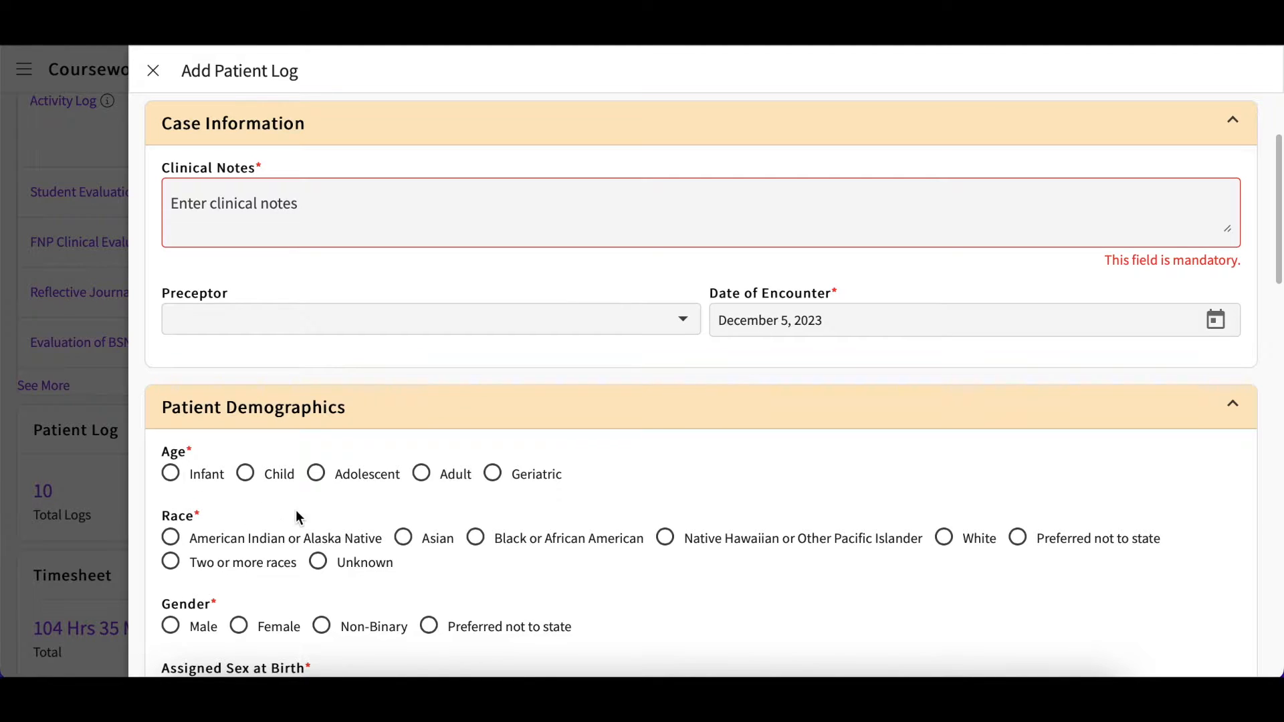
scroll(down, 3)
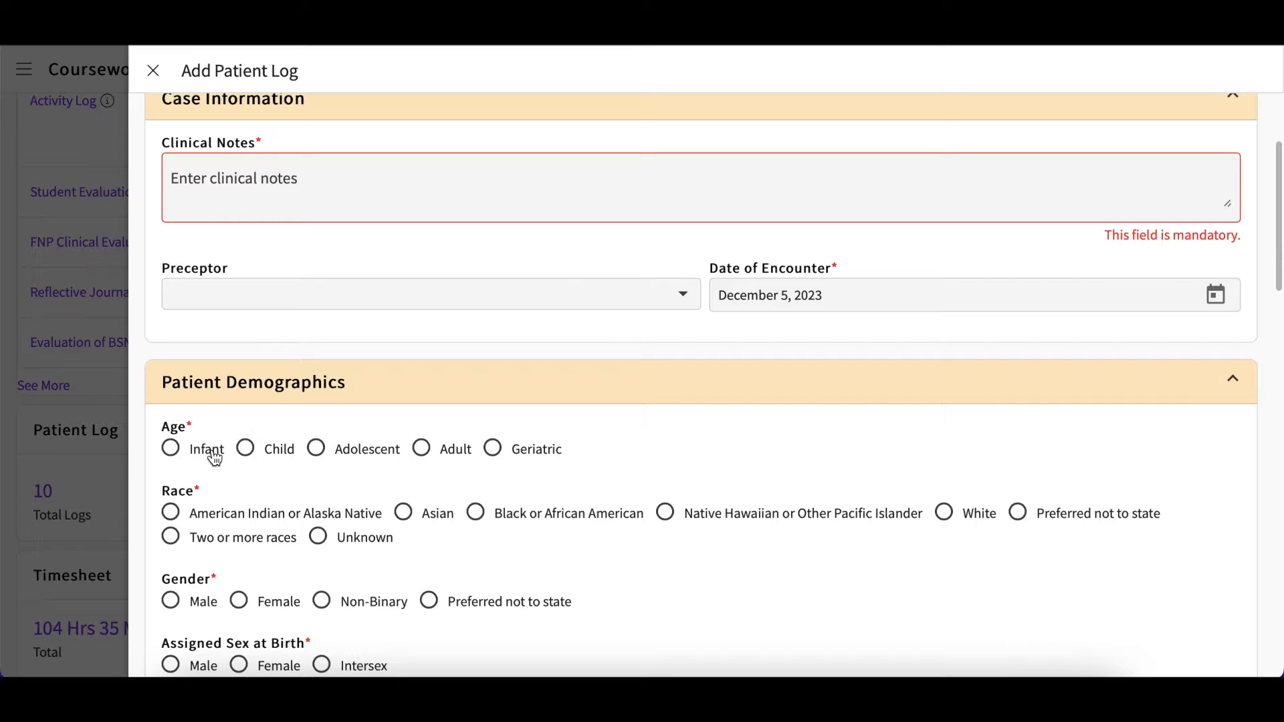
scroll(down, 3)
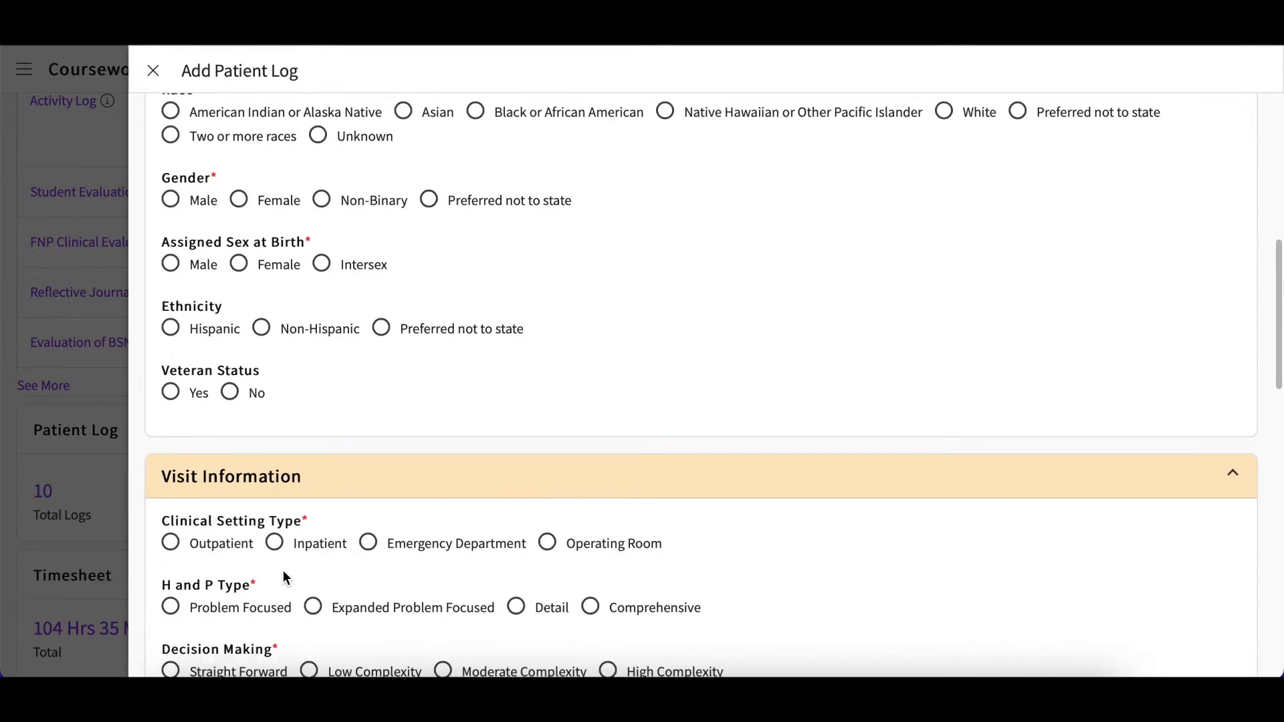
scroll(down, 3)
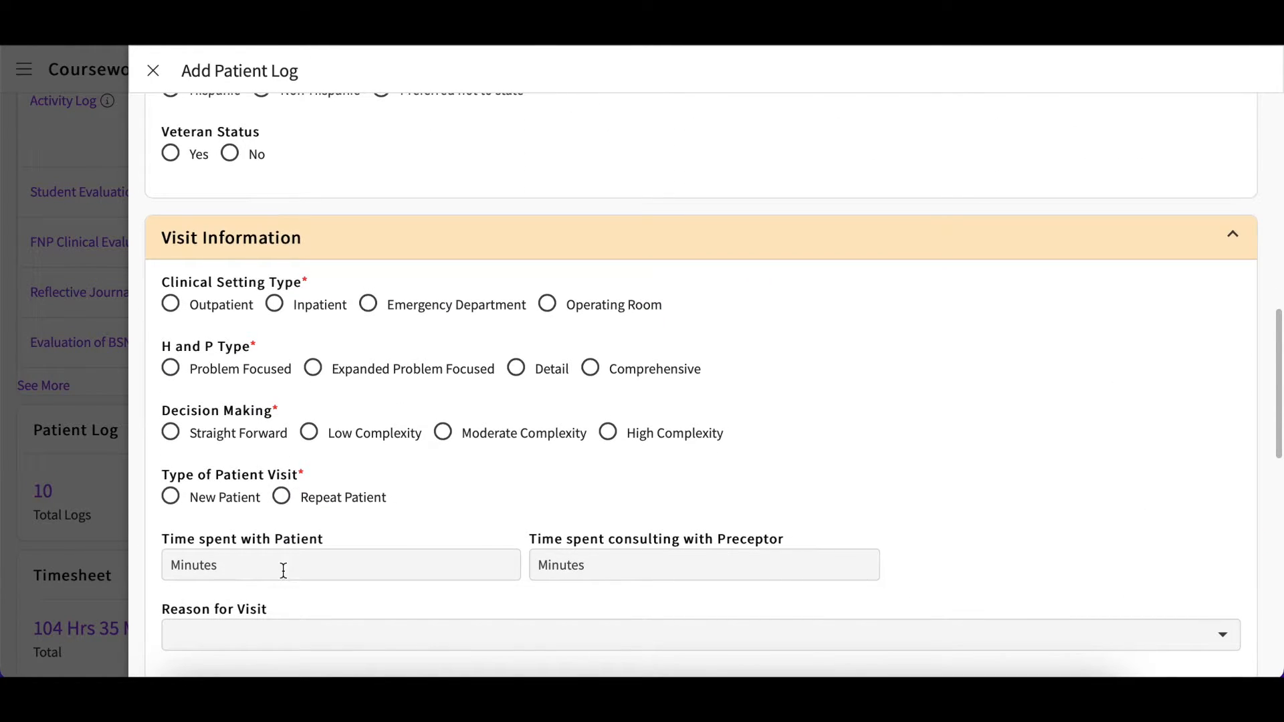
scroll(down, 3)
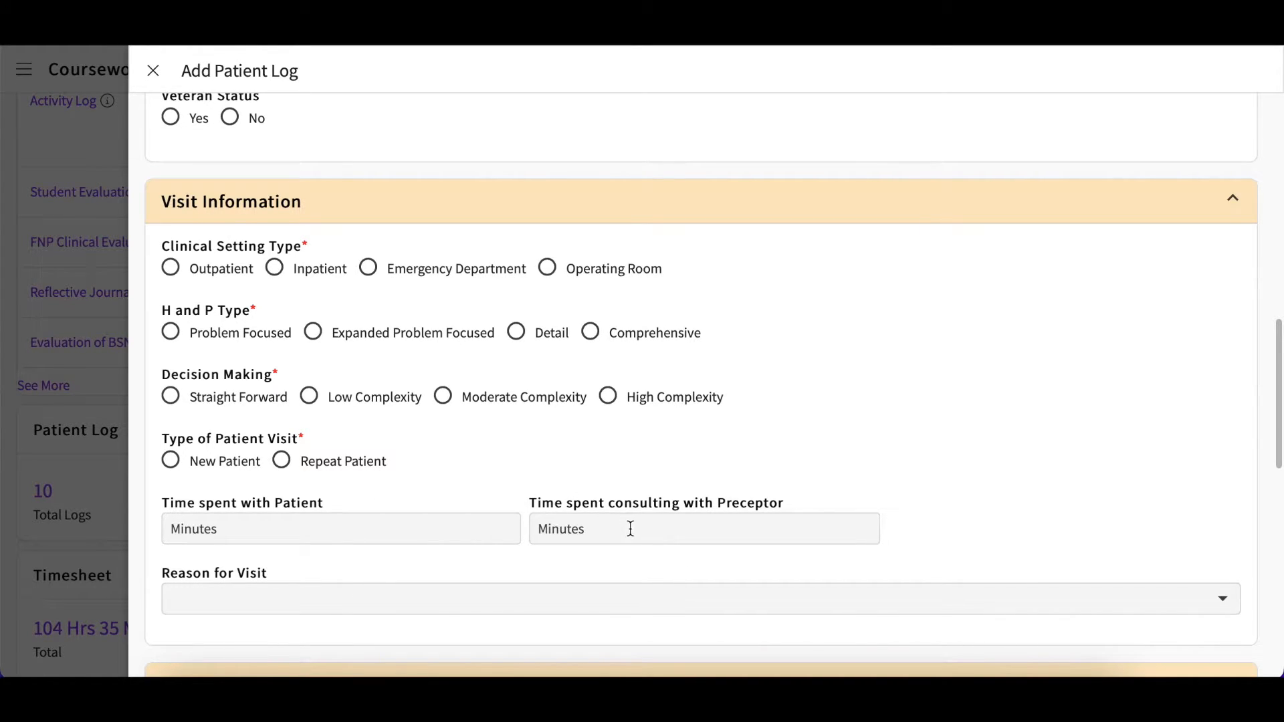
scroll(down, 3)
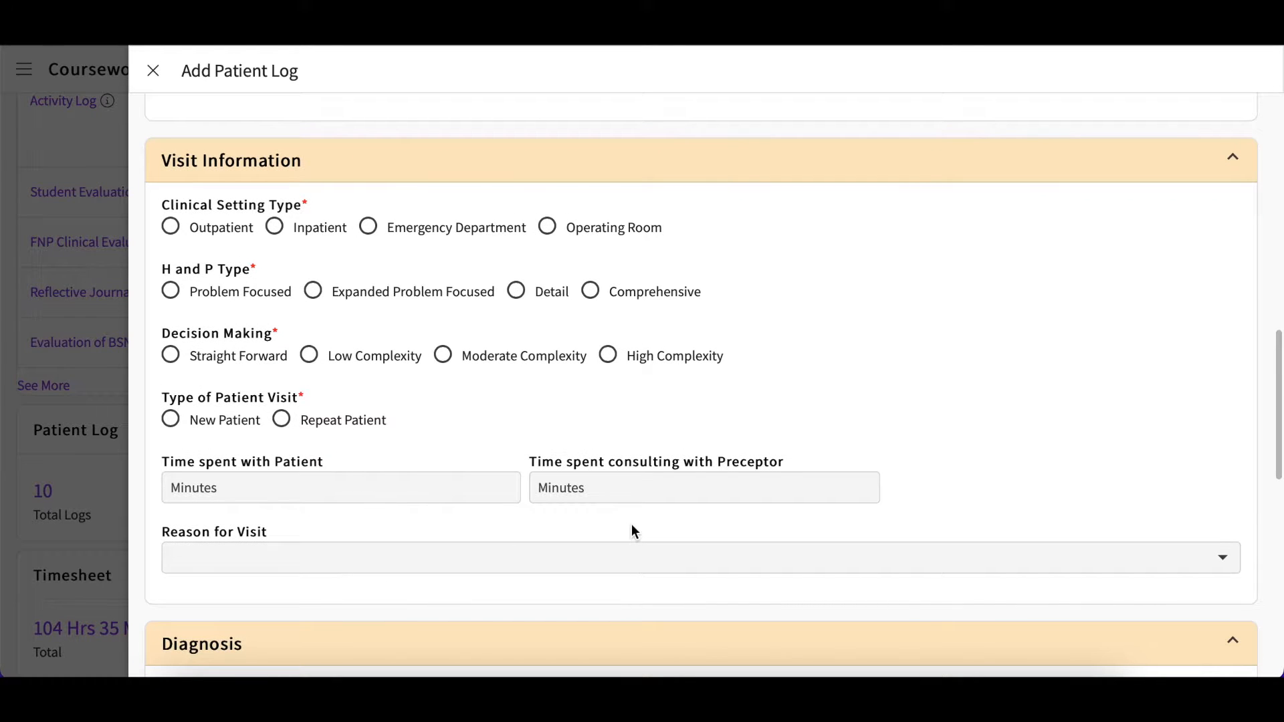
scroll(down, 3)
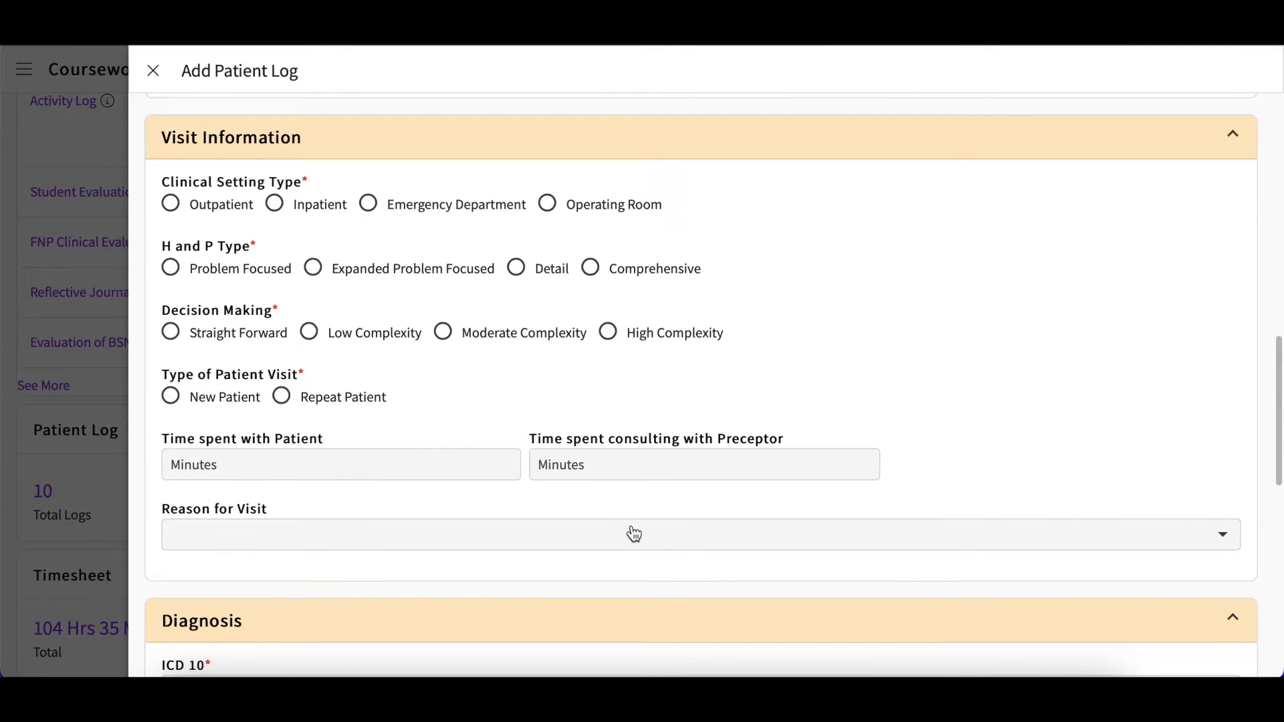
scroll(down, 3)
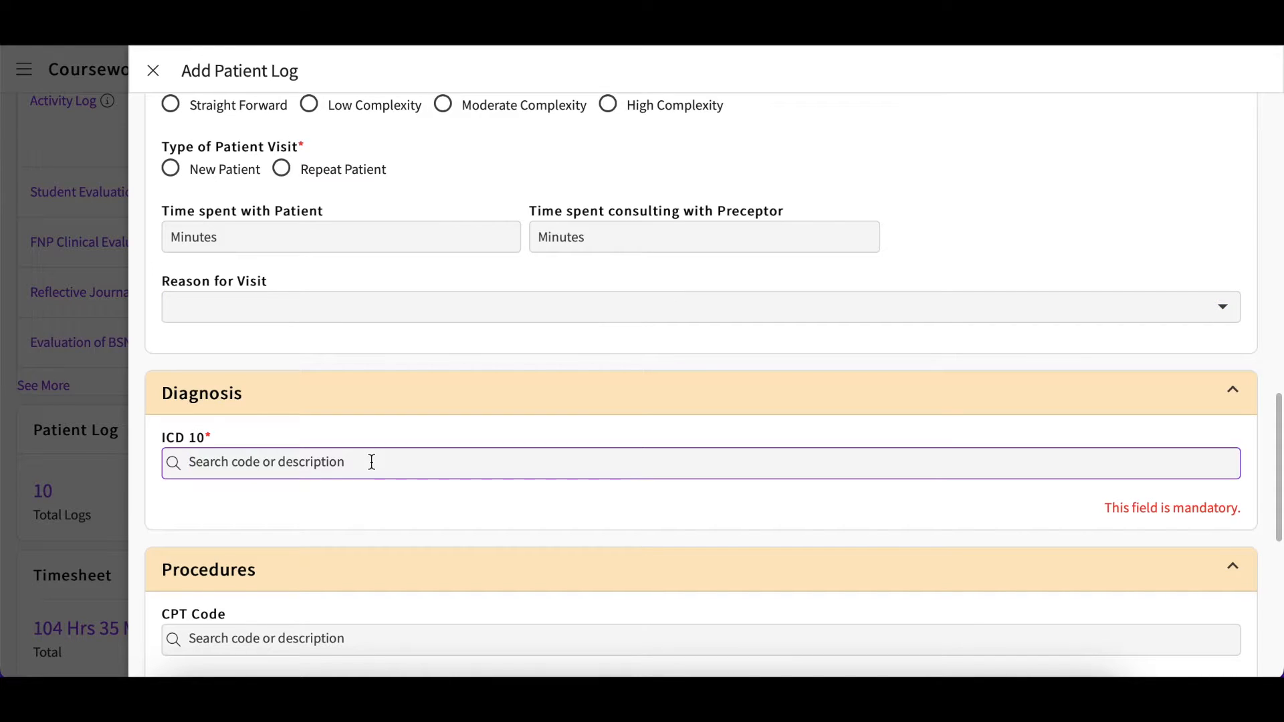
text(z00)
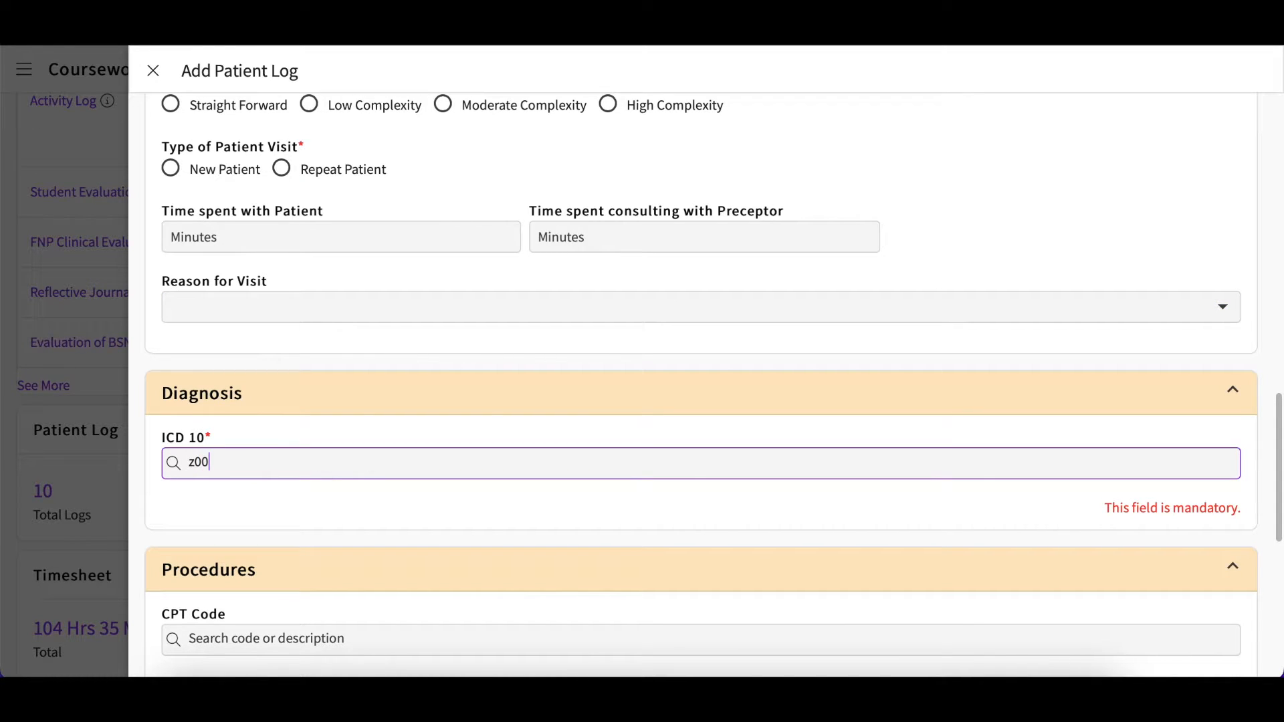
text(0)
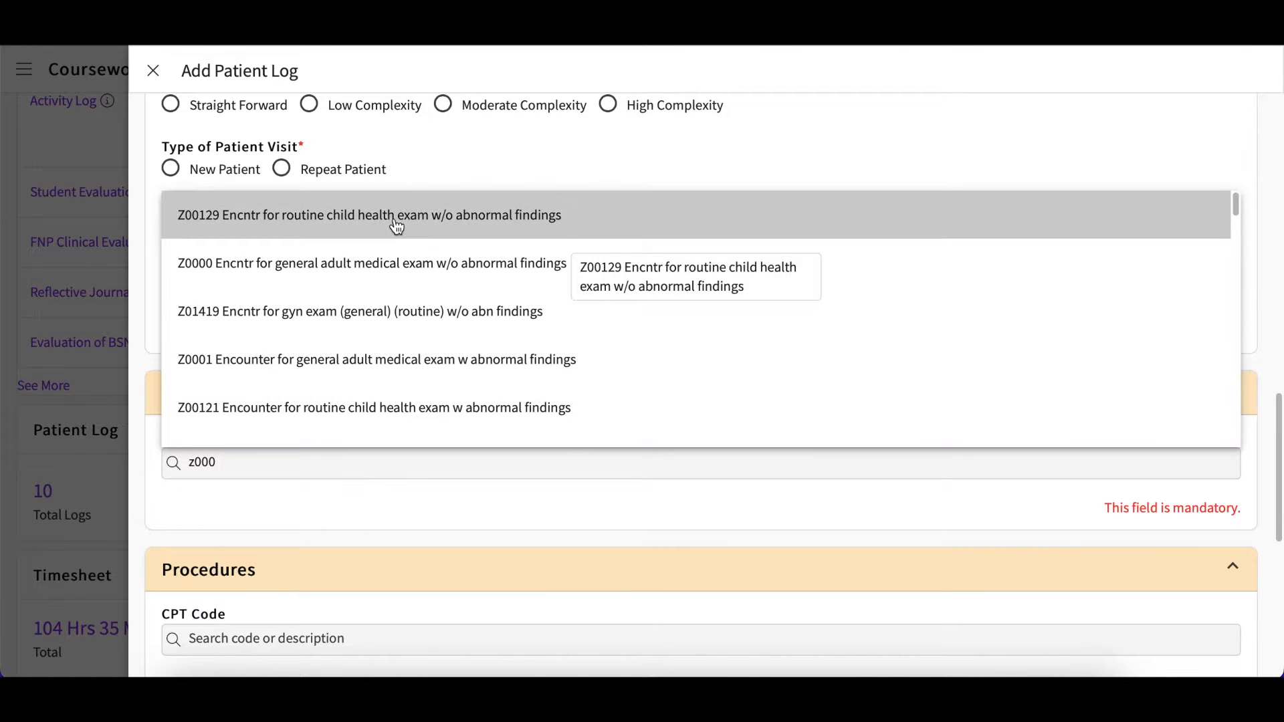
click(395, 215)
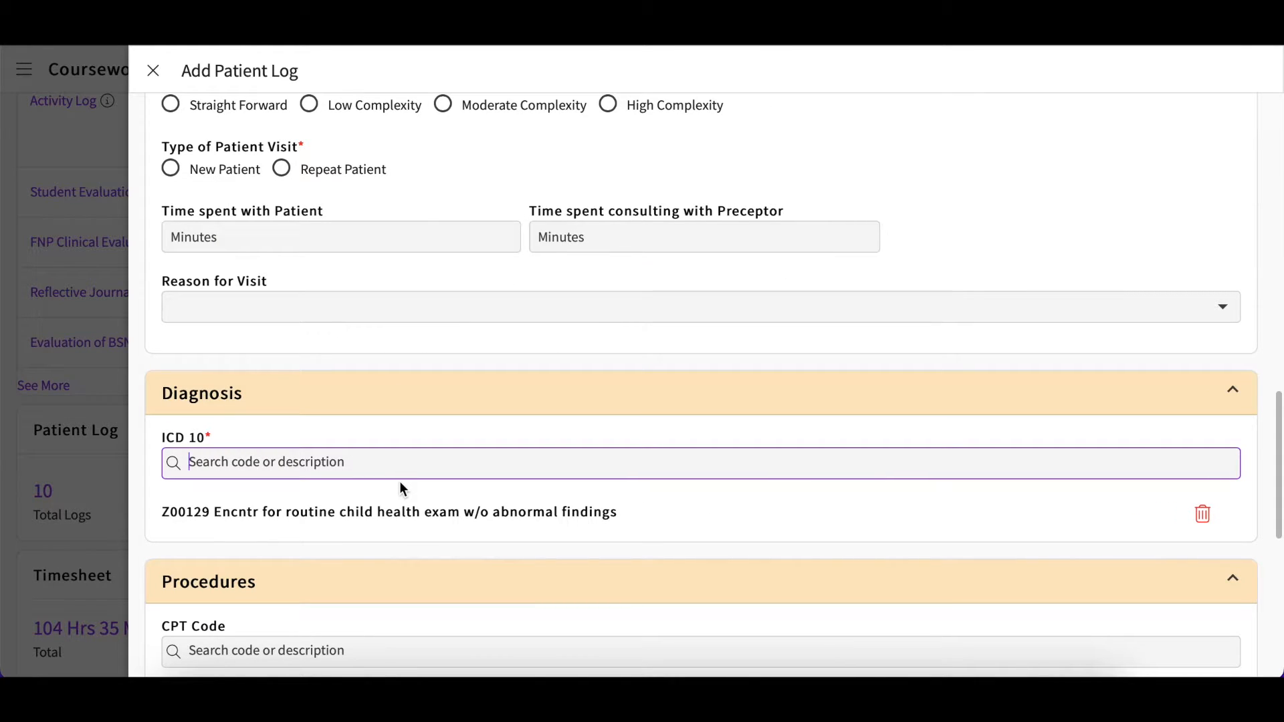
scroll(down, 3)
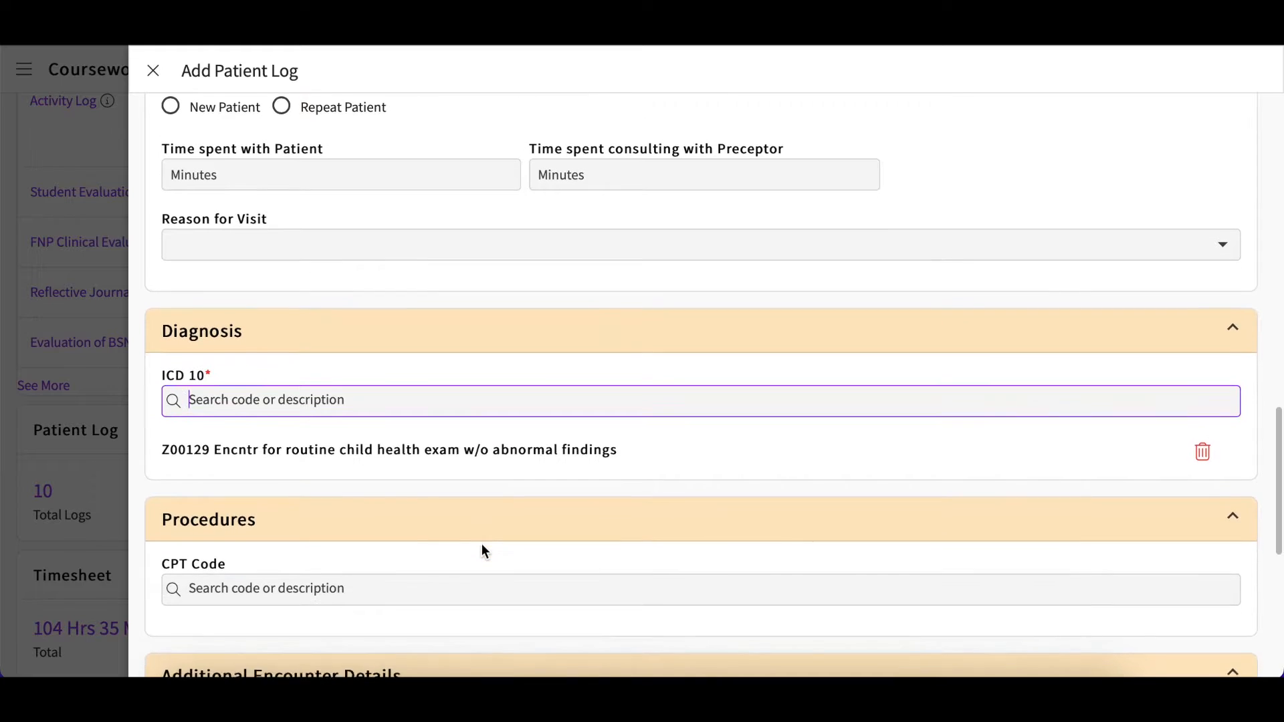
scroll(down, 3)
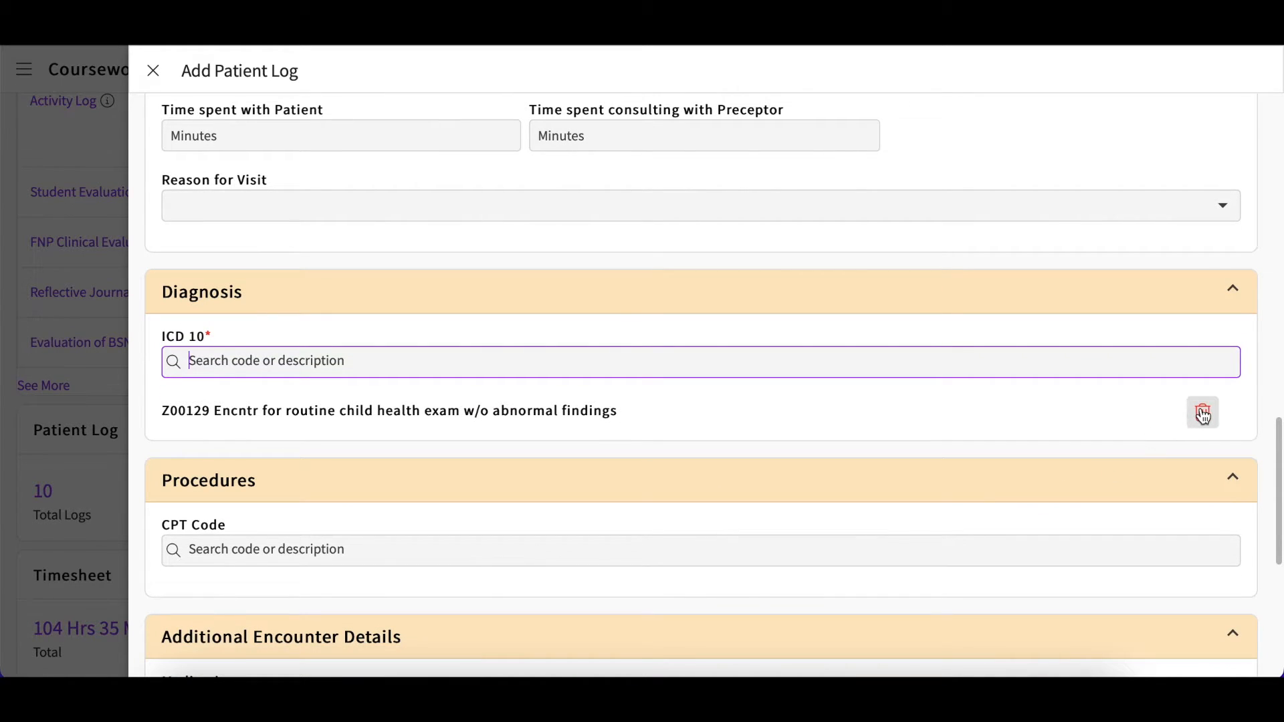
click(1202, 412)
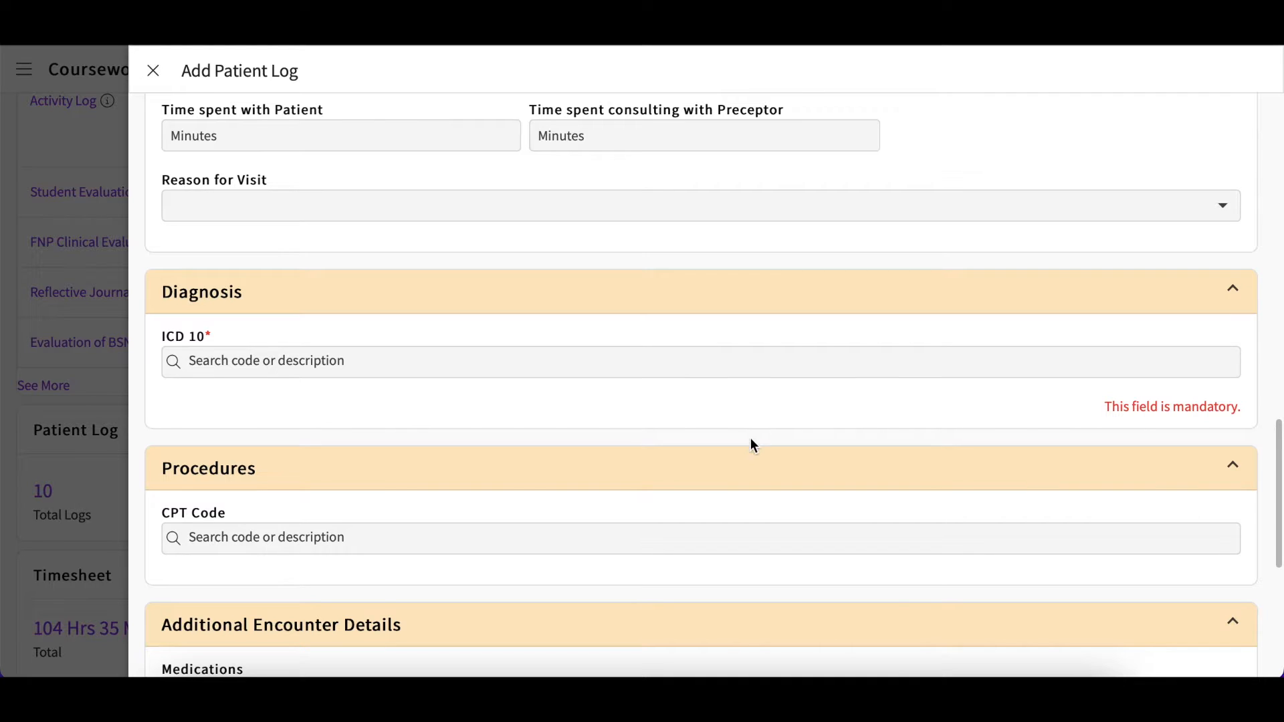
scroll(down, 3)
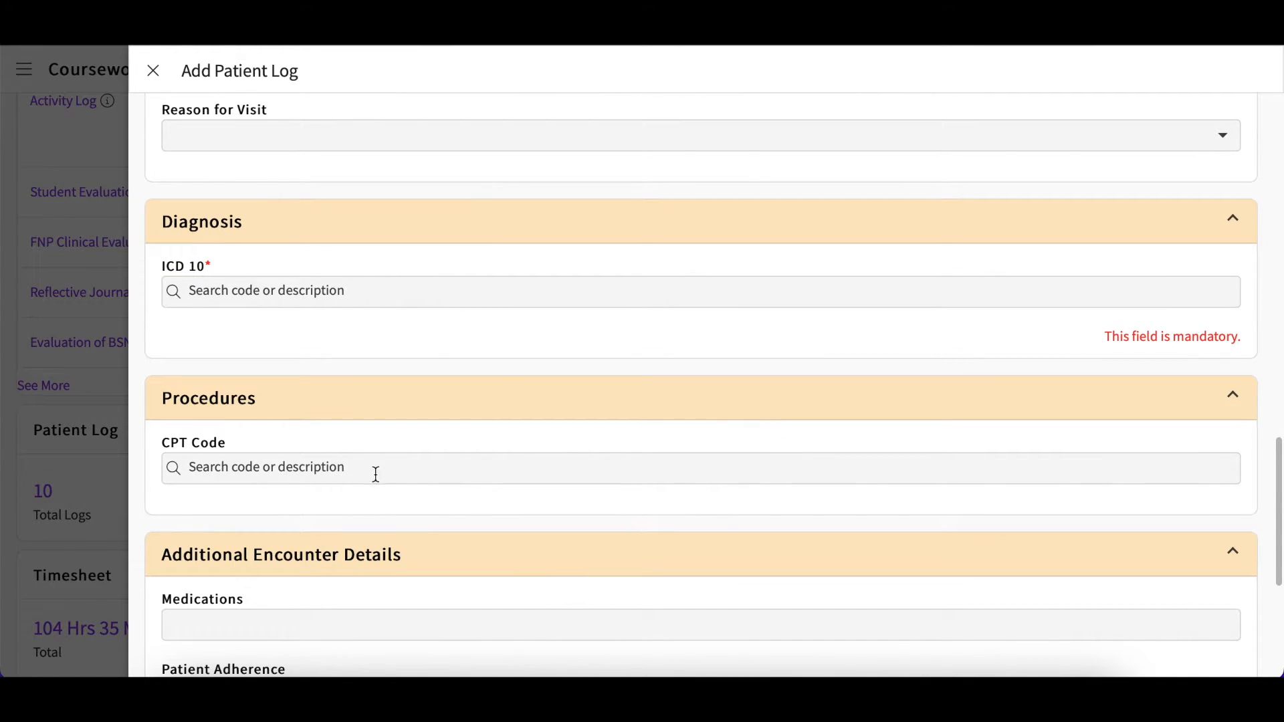
Add procedure 93010 routine electrocardiogram as Observed, with patient adherence Caretaker Failure.
click(360, 467)
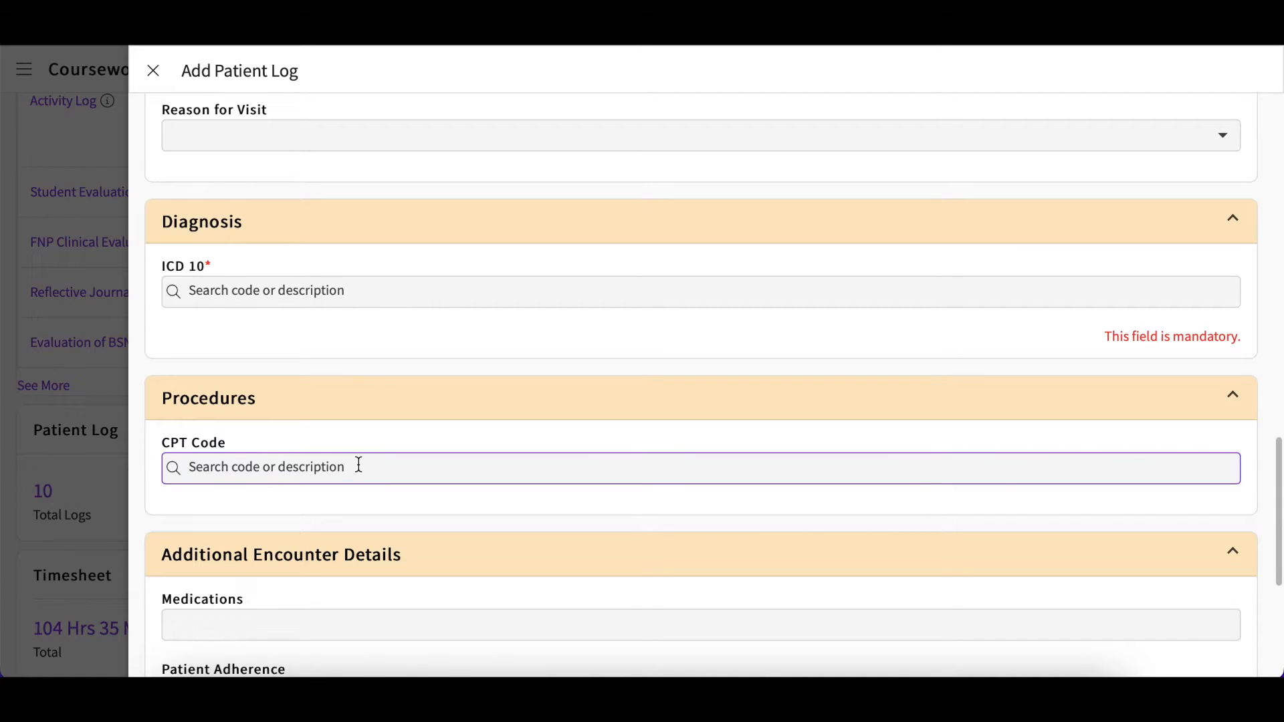
text(dj)
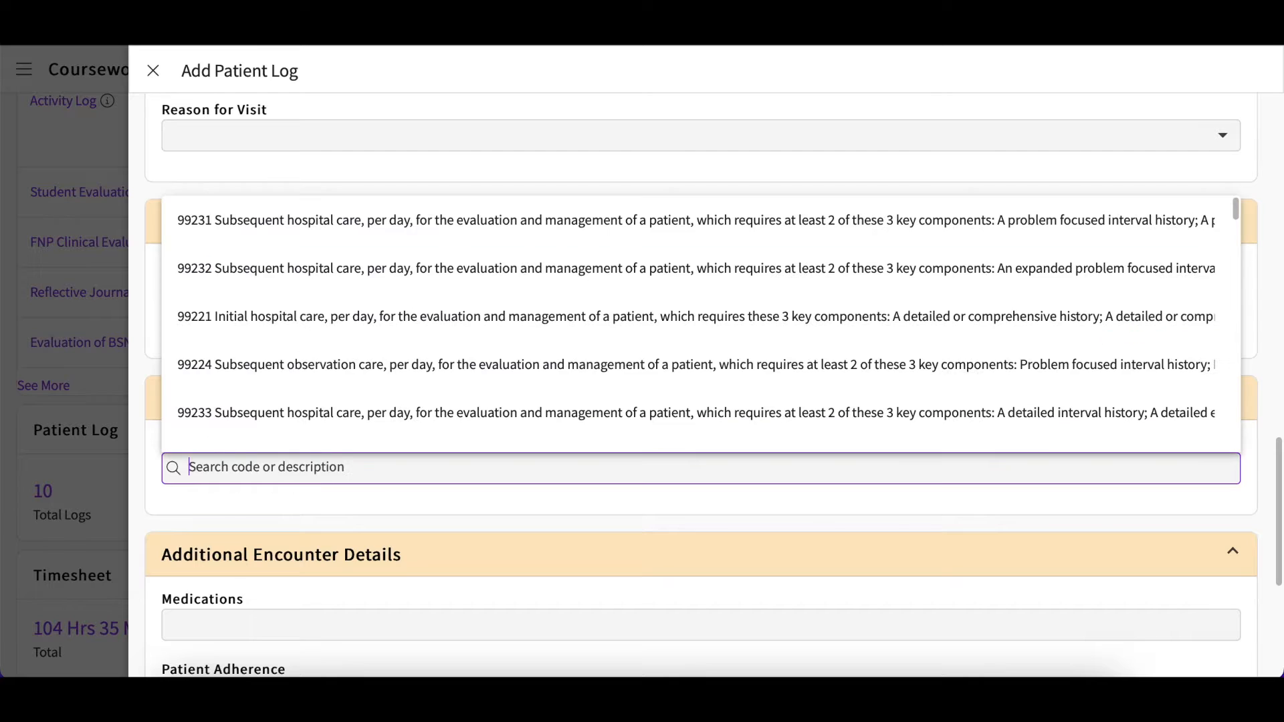
text(el)
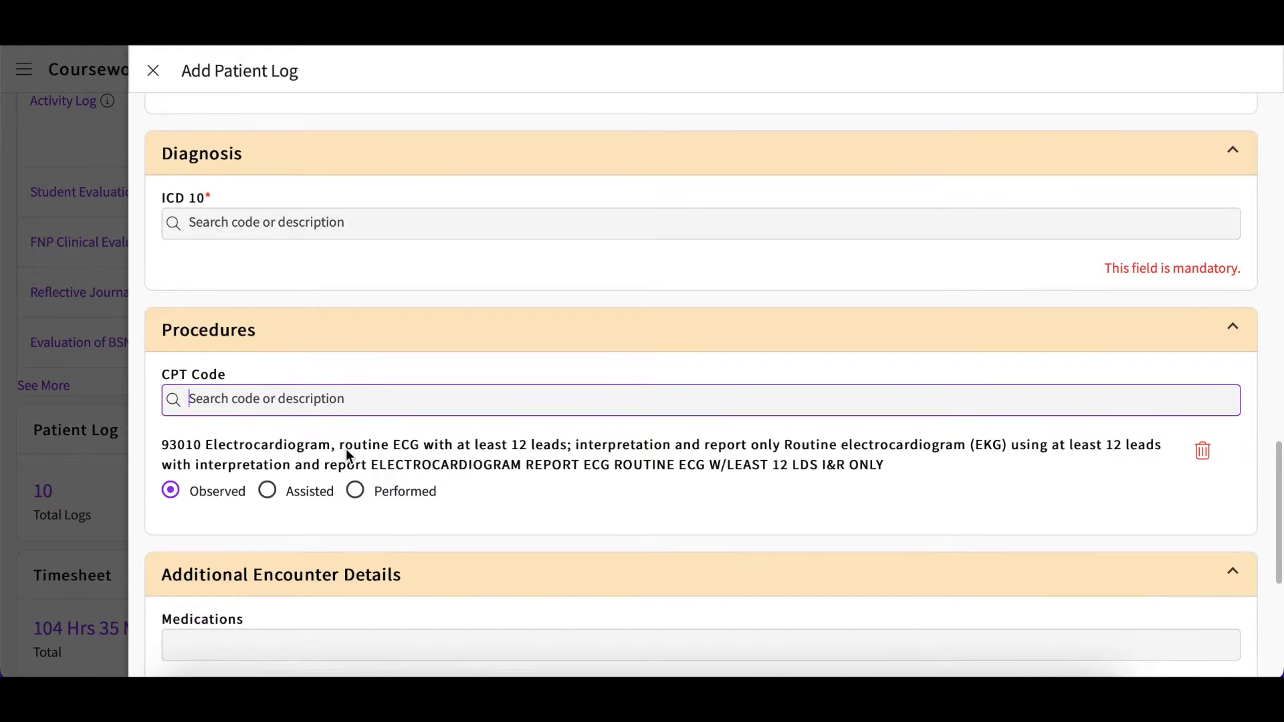
scroll(down, 3)
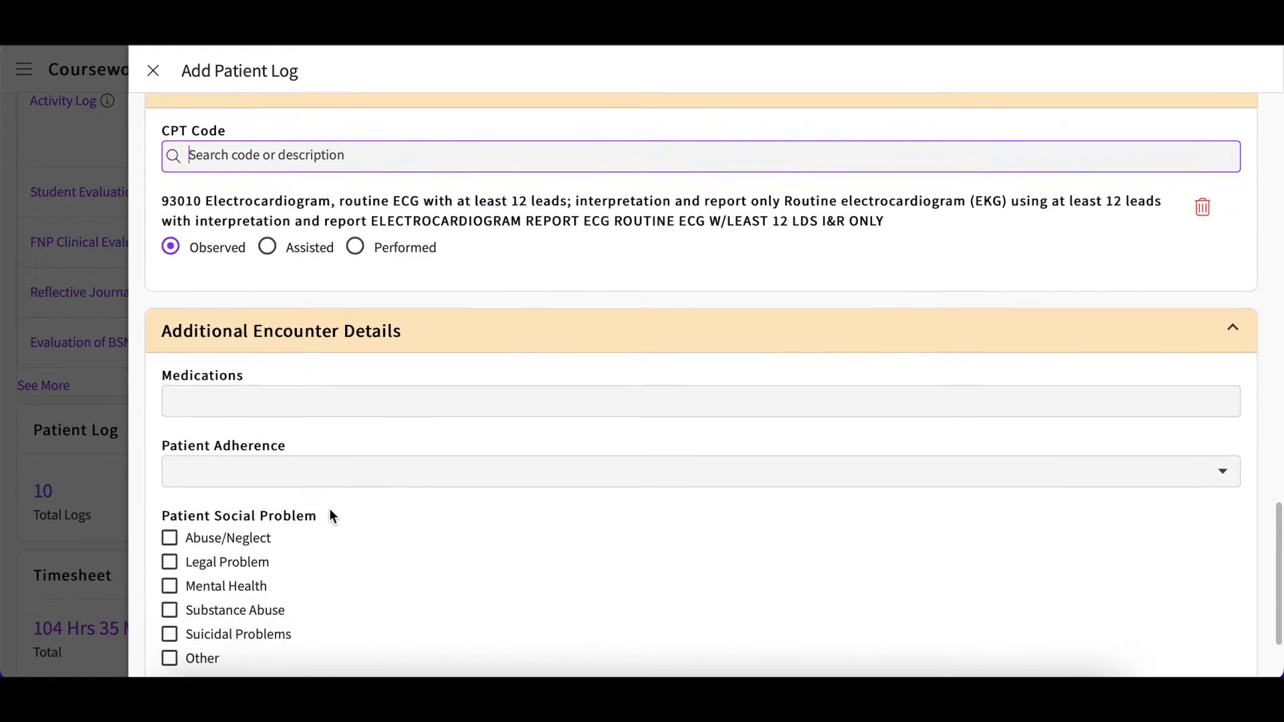
scroll(down, 3)
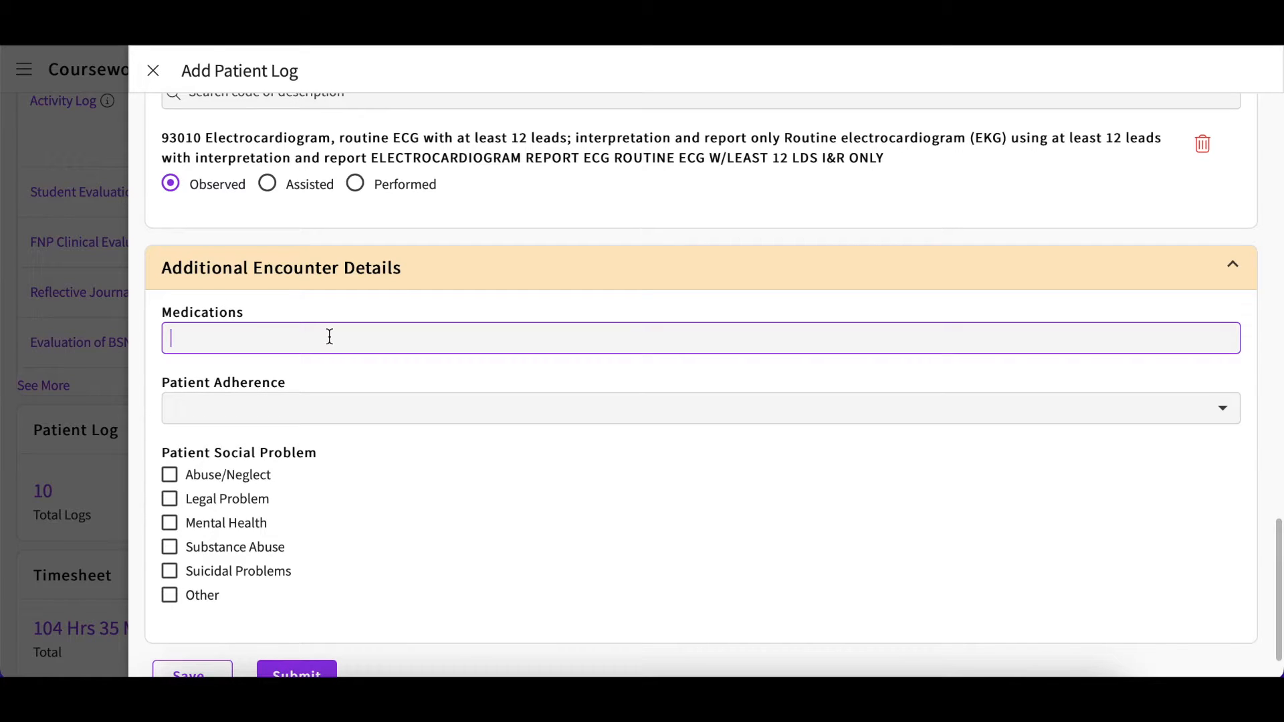
scroll(down, 3)
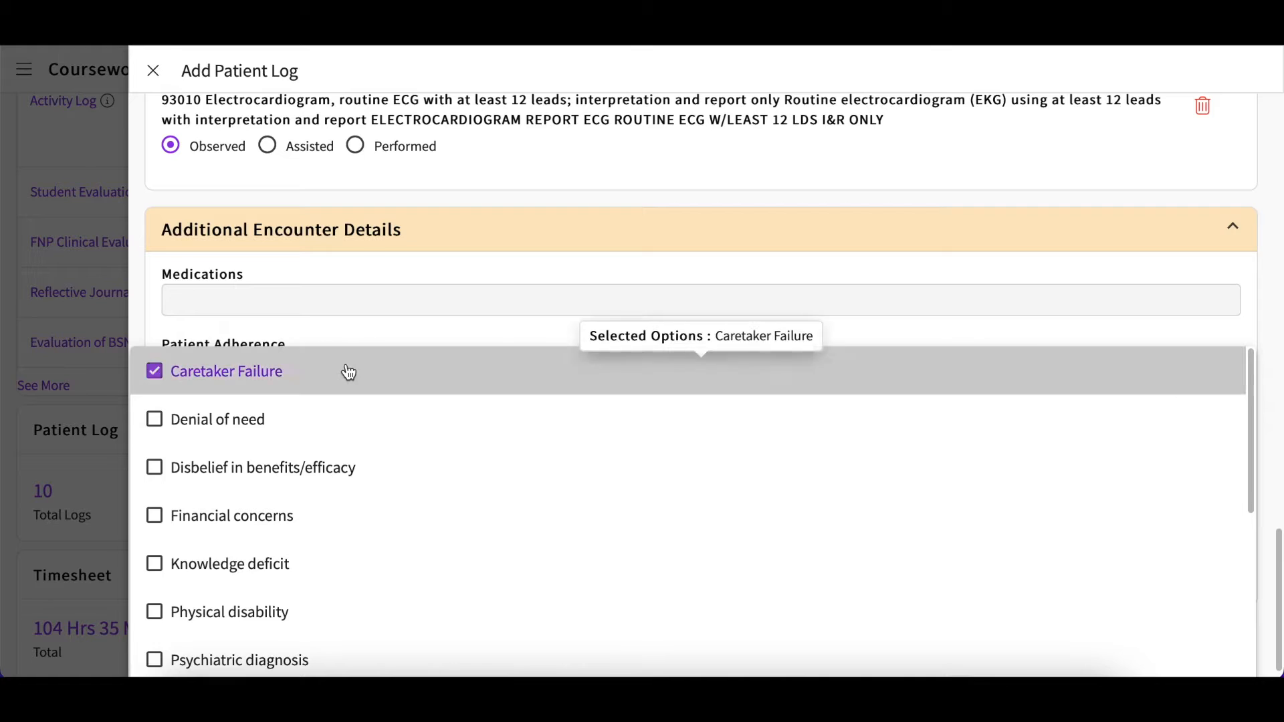
click(349, 371)
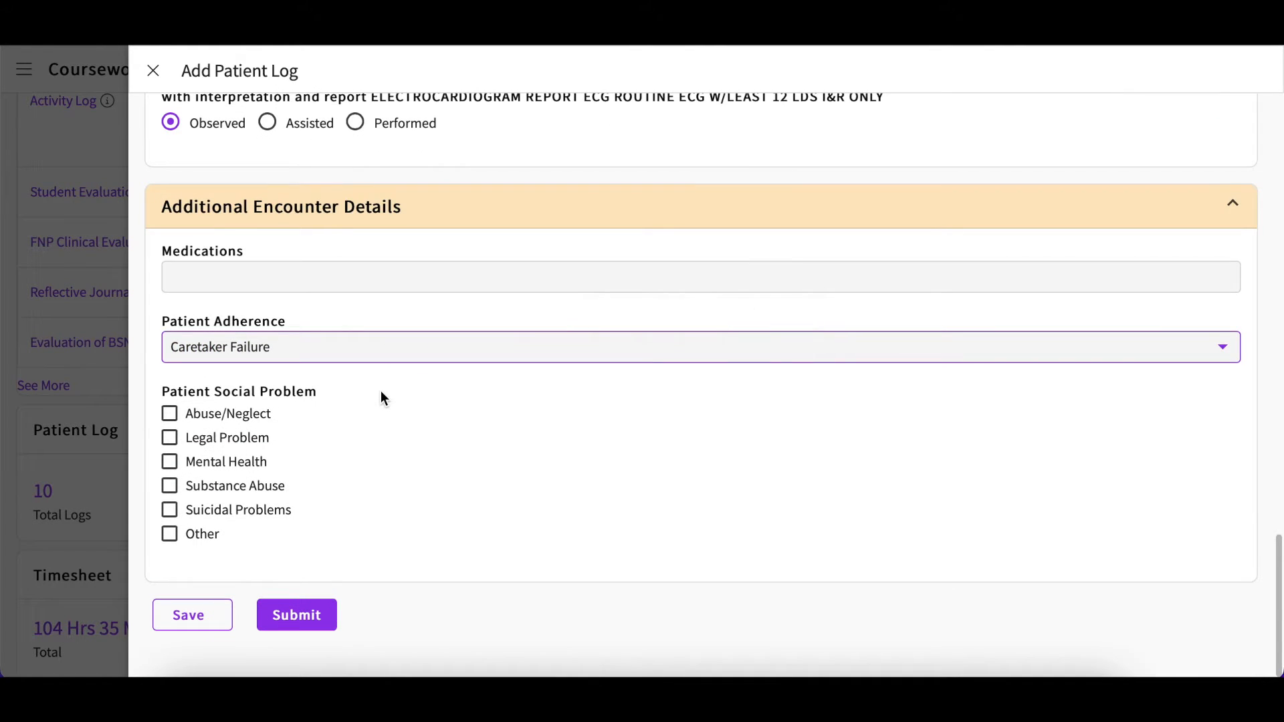
mouse_move(306, 621)
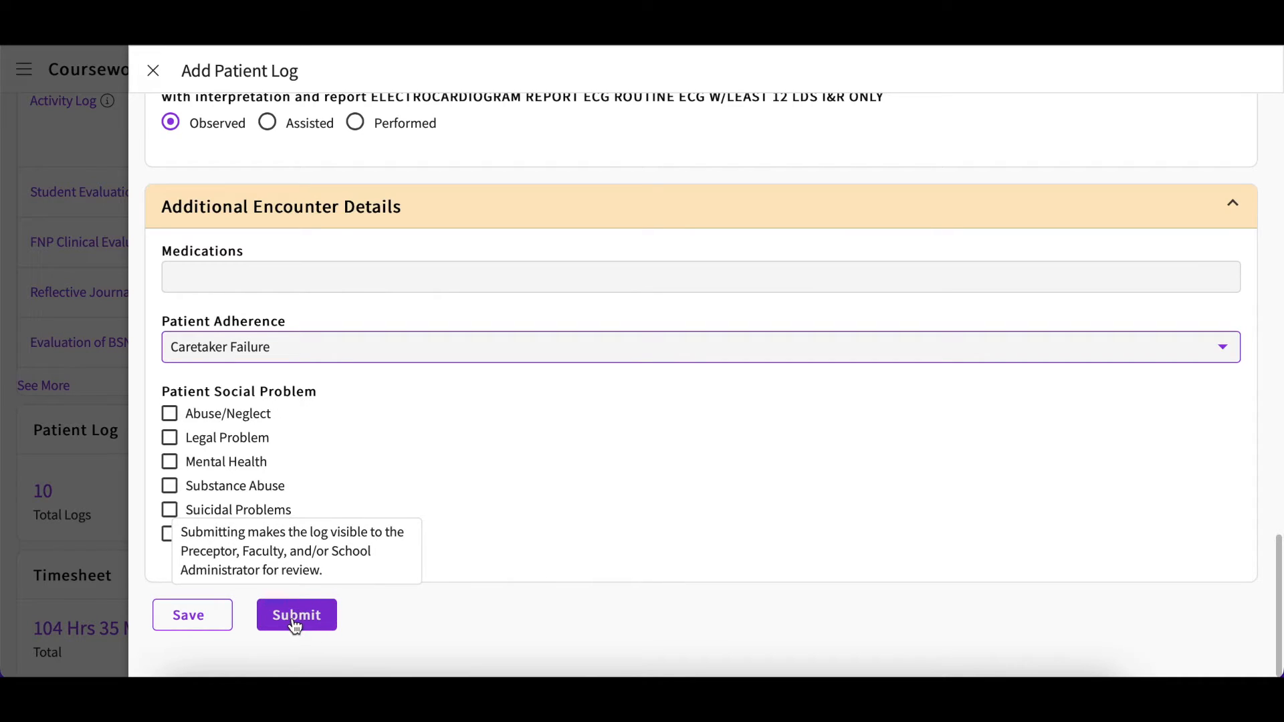
mouse_move(191, 623)
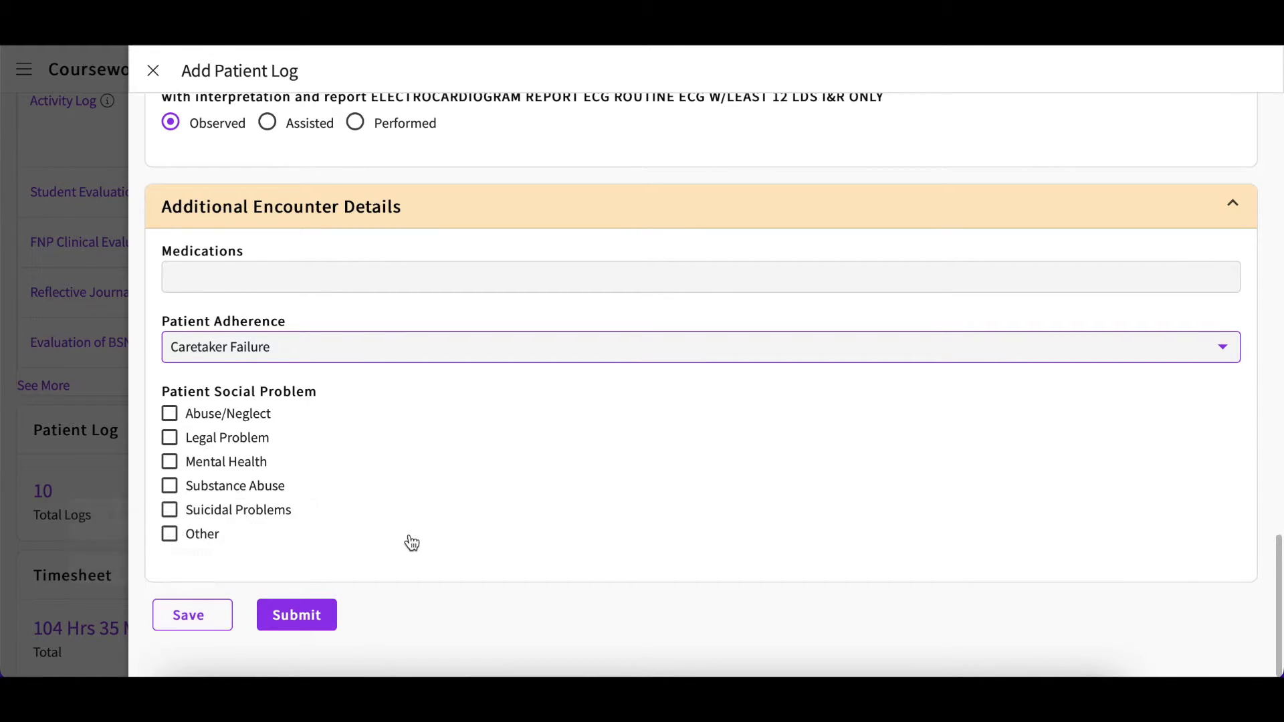
mouse_move(288, 476)
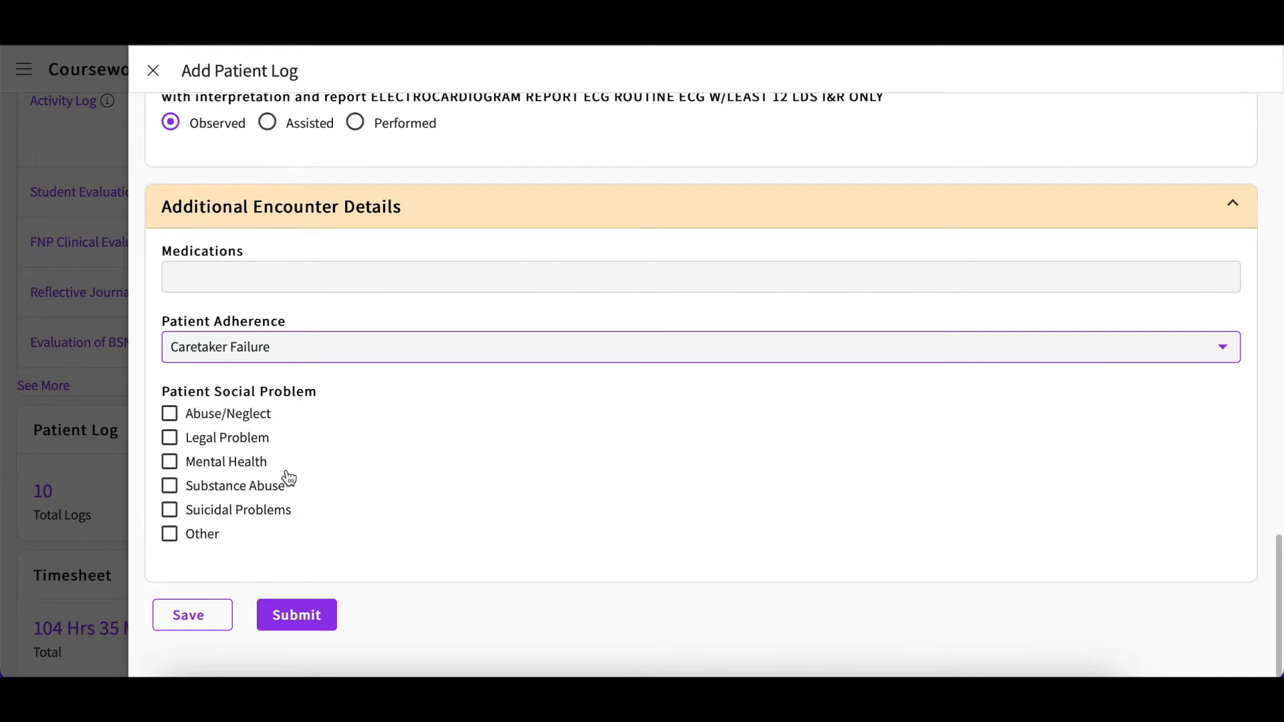
Submit the patient log and check the Coursework page now shows 11 total logs.
click(192, 615)
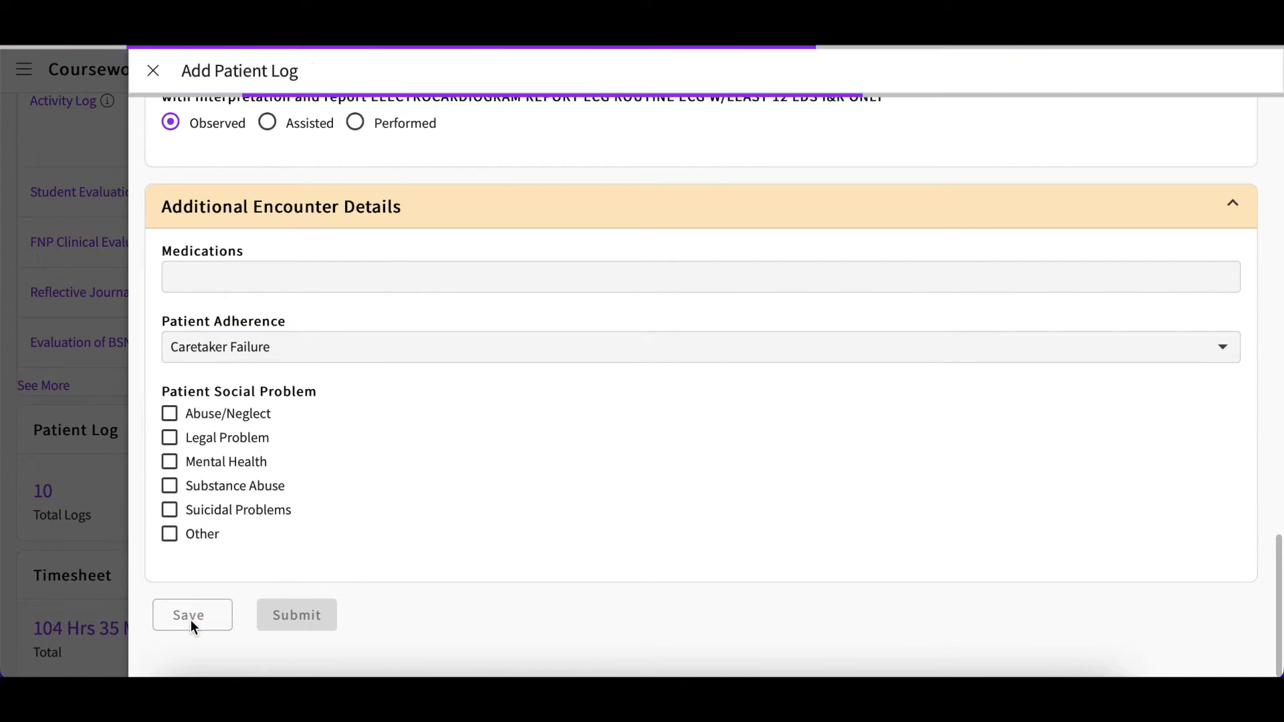
click(192, 614)
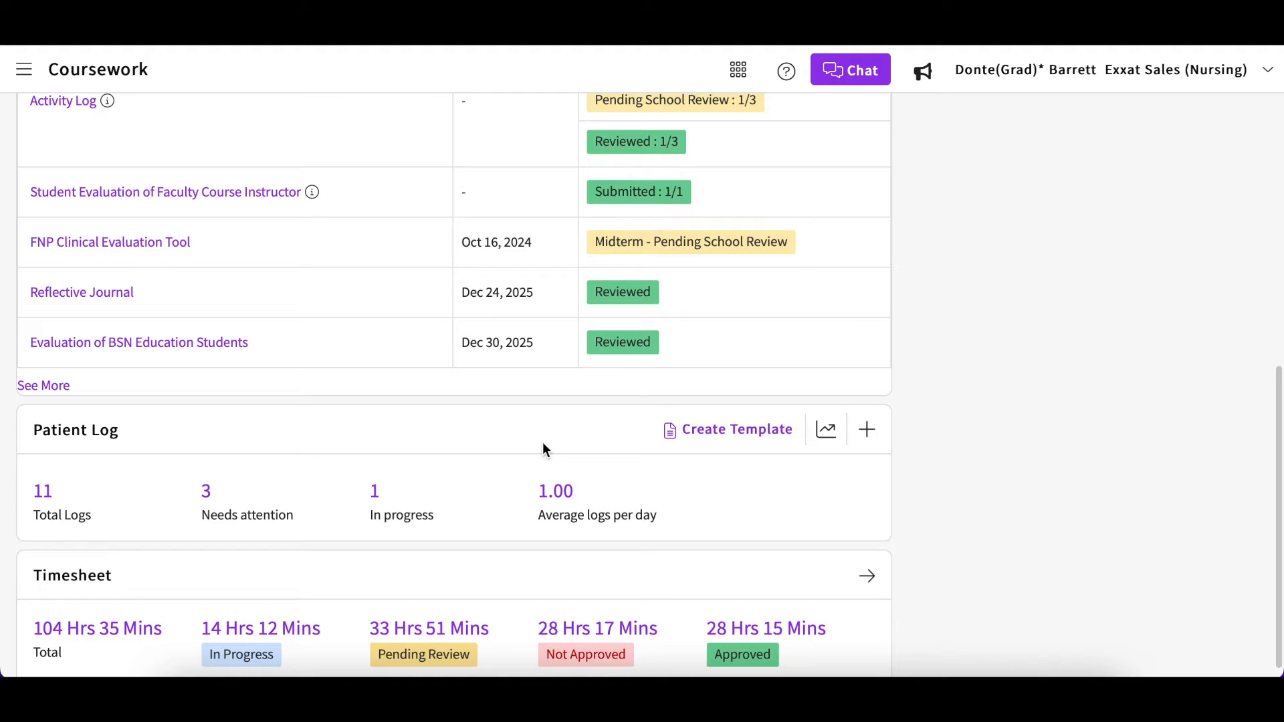
scroll(down, 3)
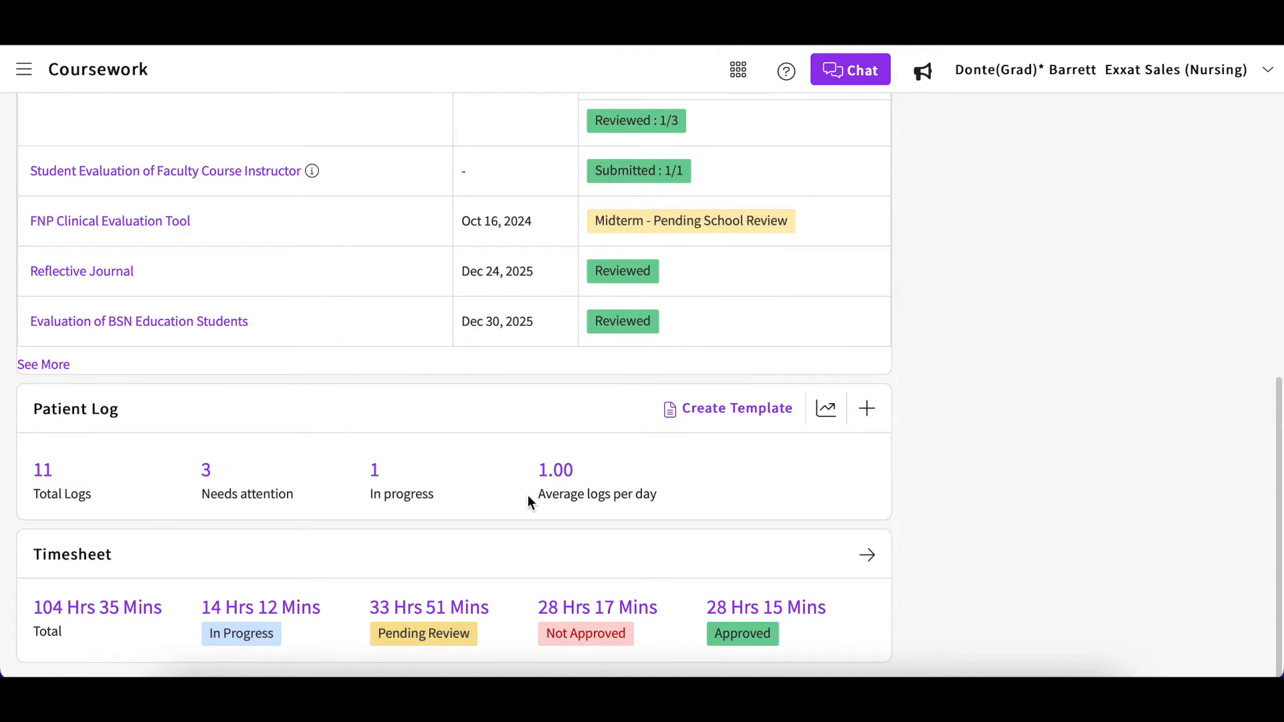
mouse_move(503, 570)
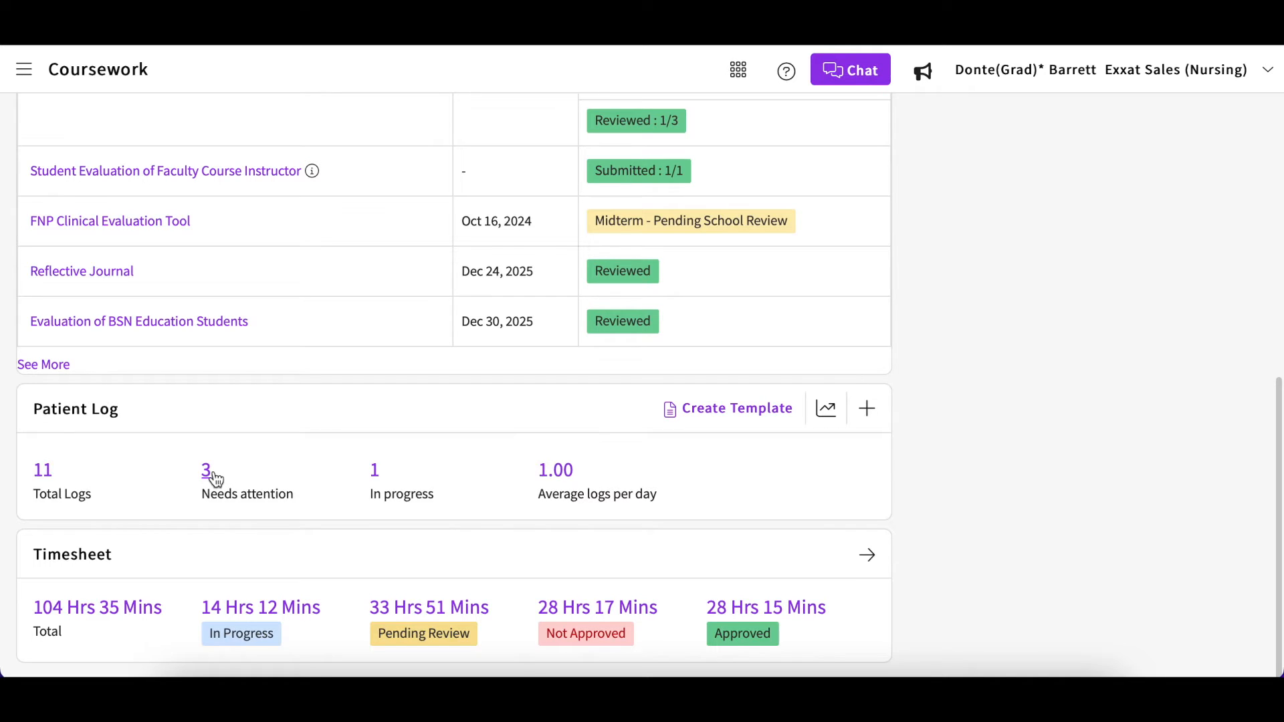
Open a needs-attention log, read the feedback to recheck Case Information, and close it.
click(207, 471)
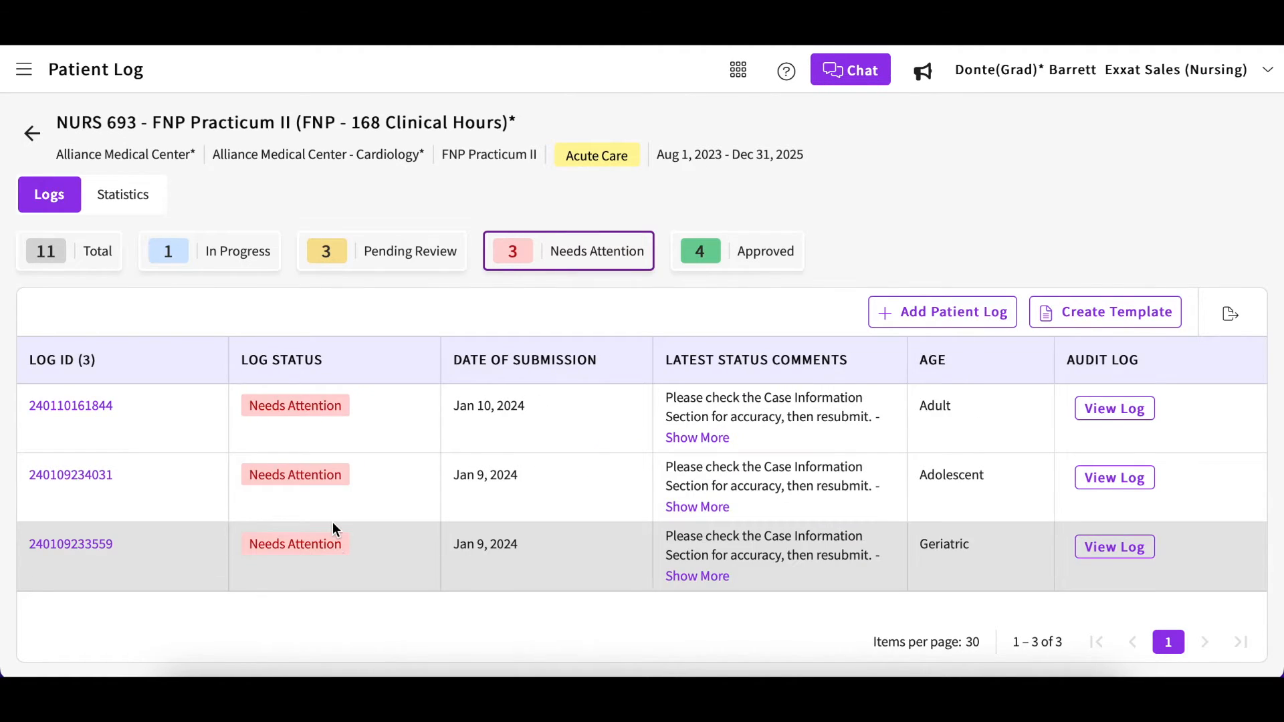
click(71, 406)
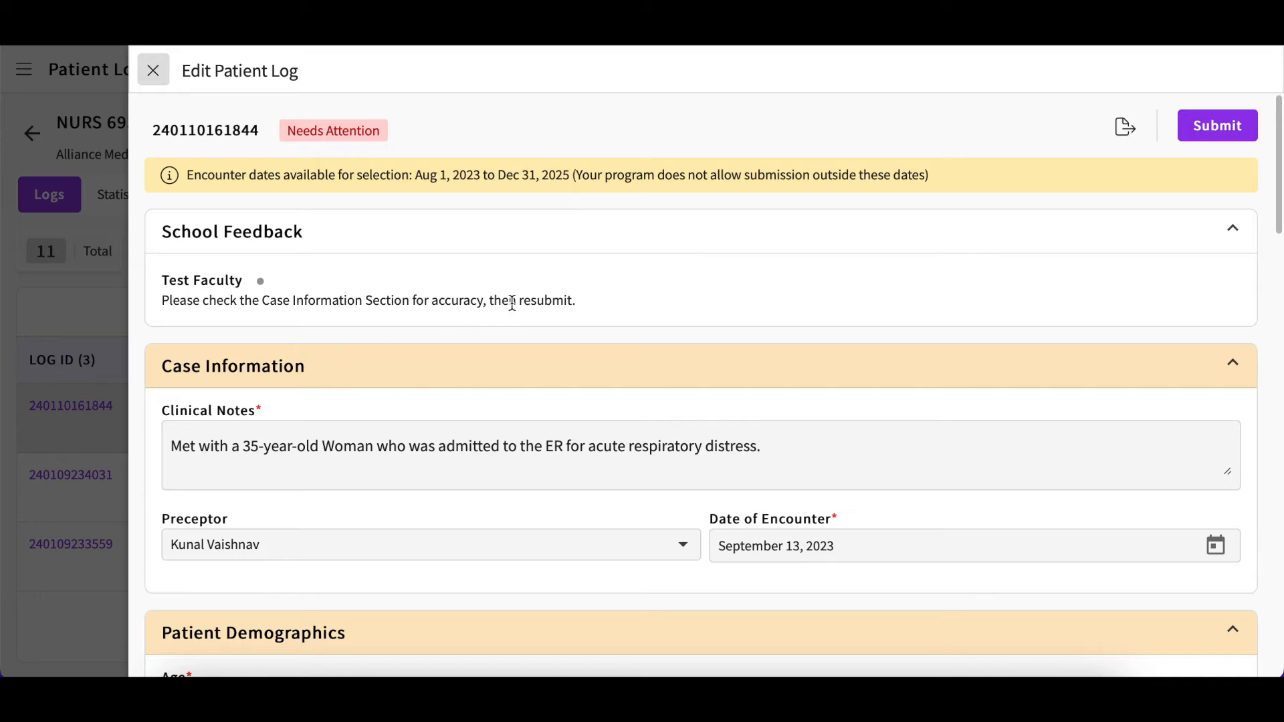
mouse_move(715, 388)
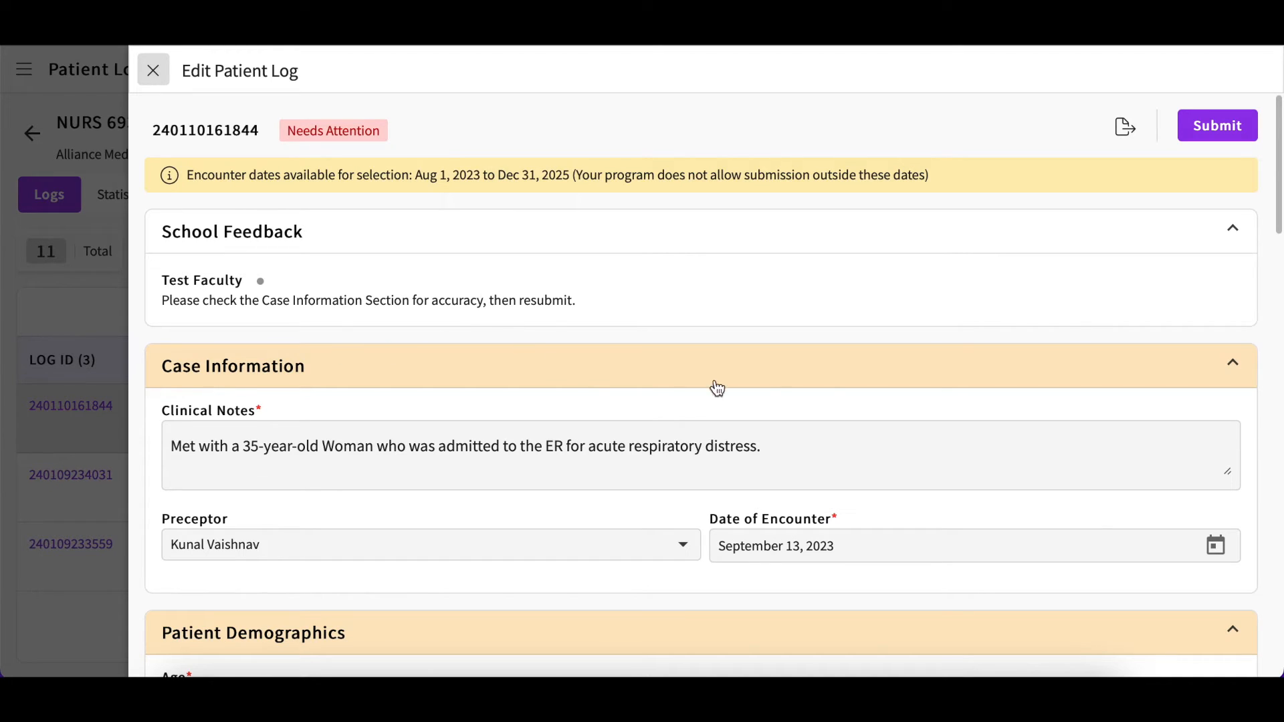
mouse_move(498, 265)
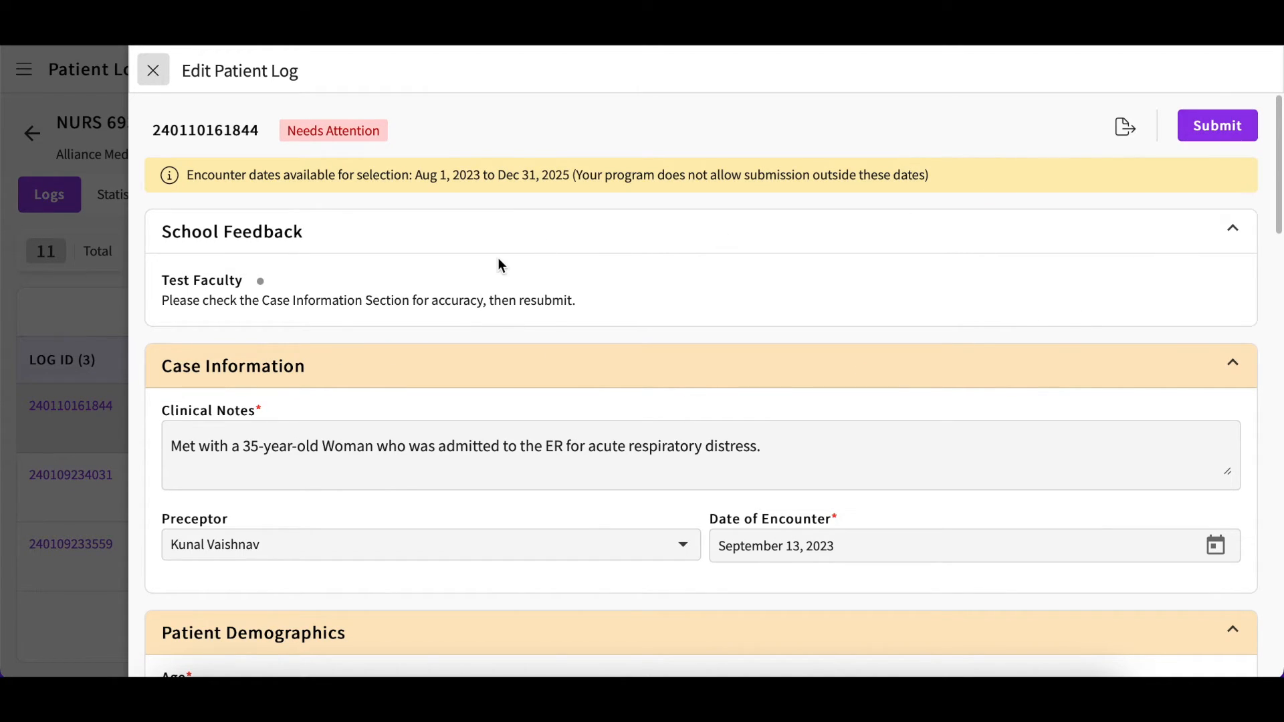
click(152, 71)
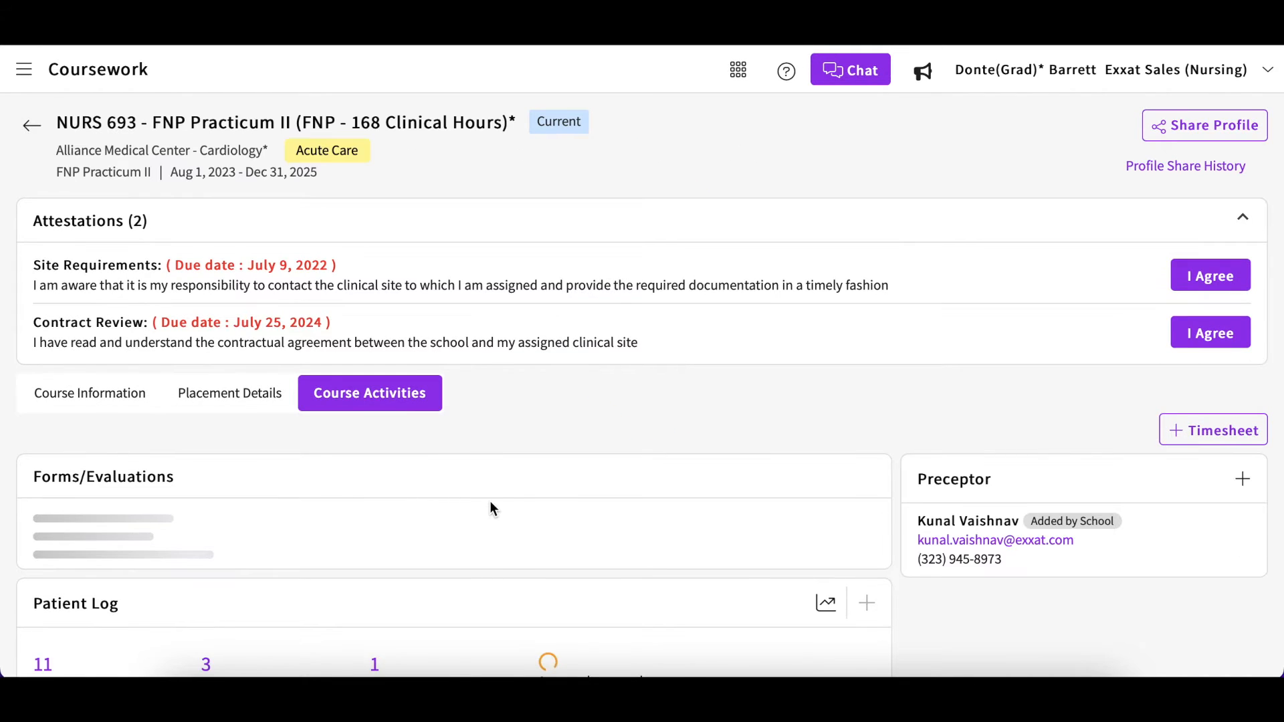
scroll(down, 3)
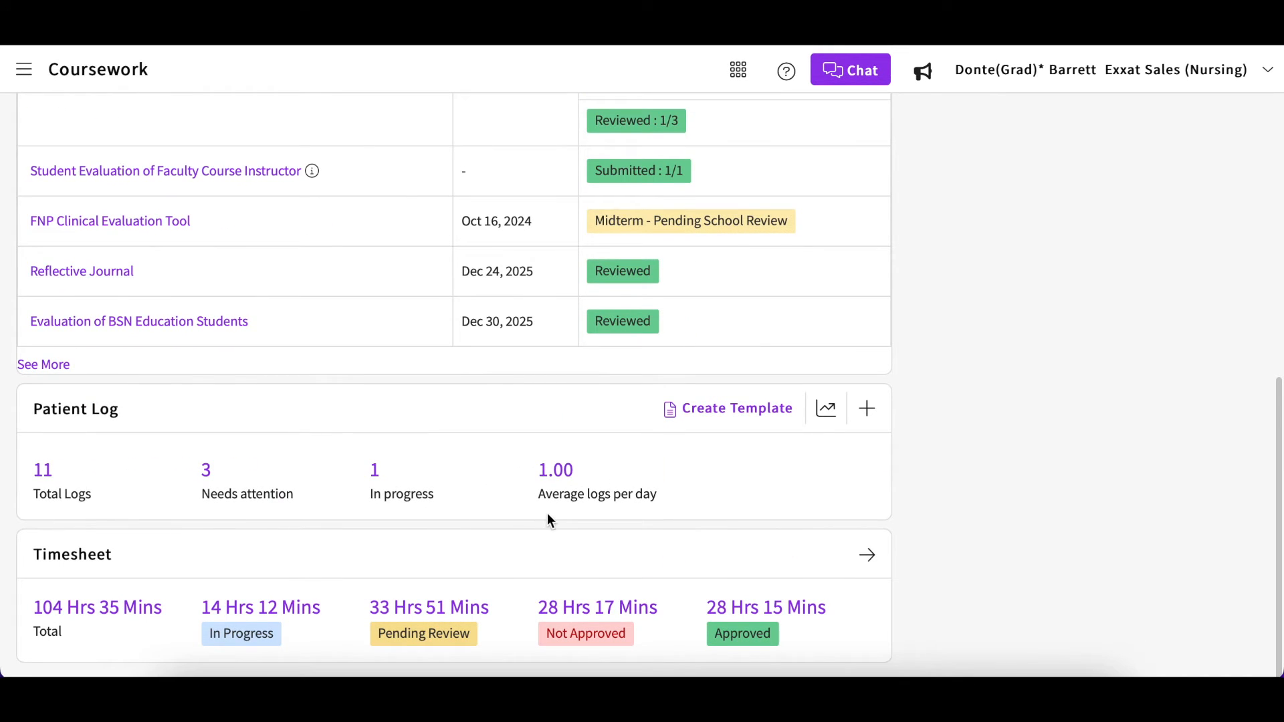
mouse_move(748, 412)
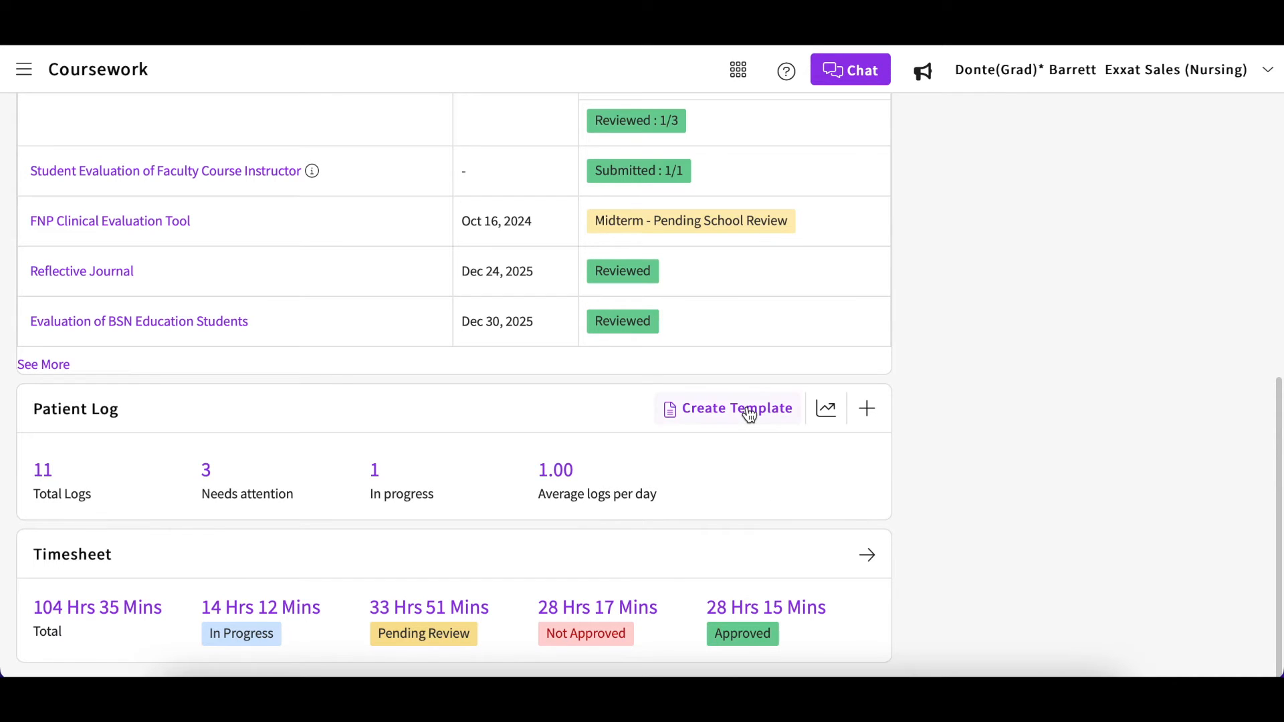
click(738, 408)
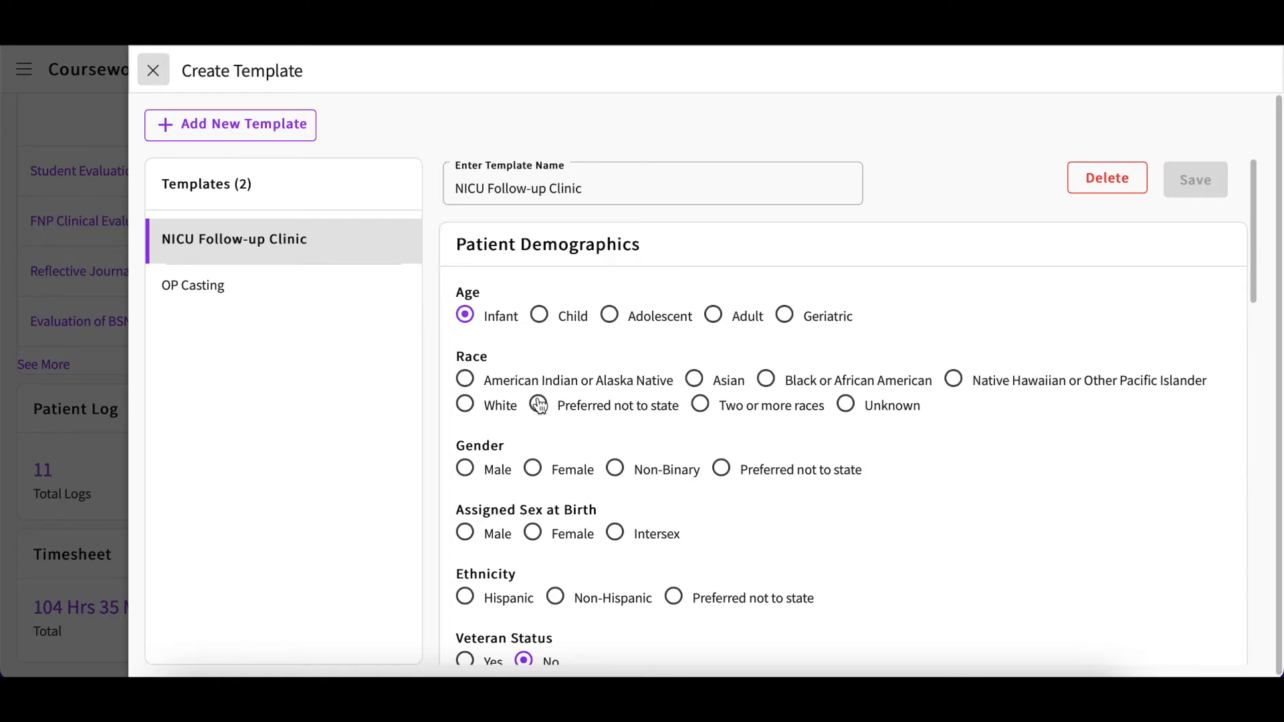
mouse_move(357, 432)
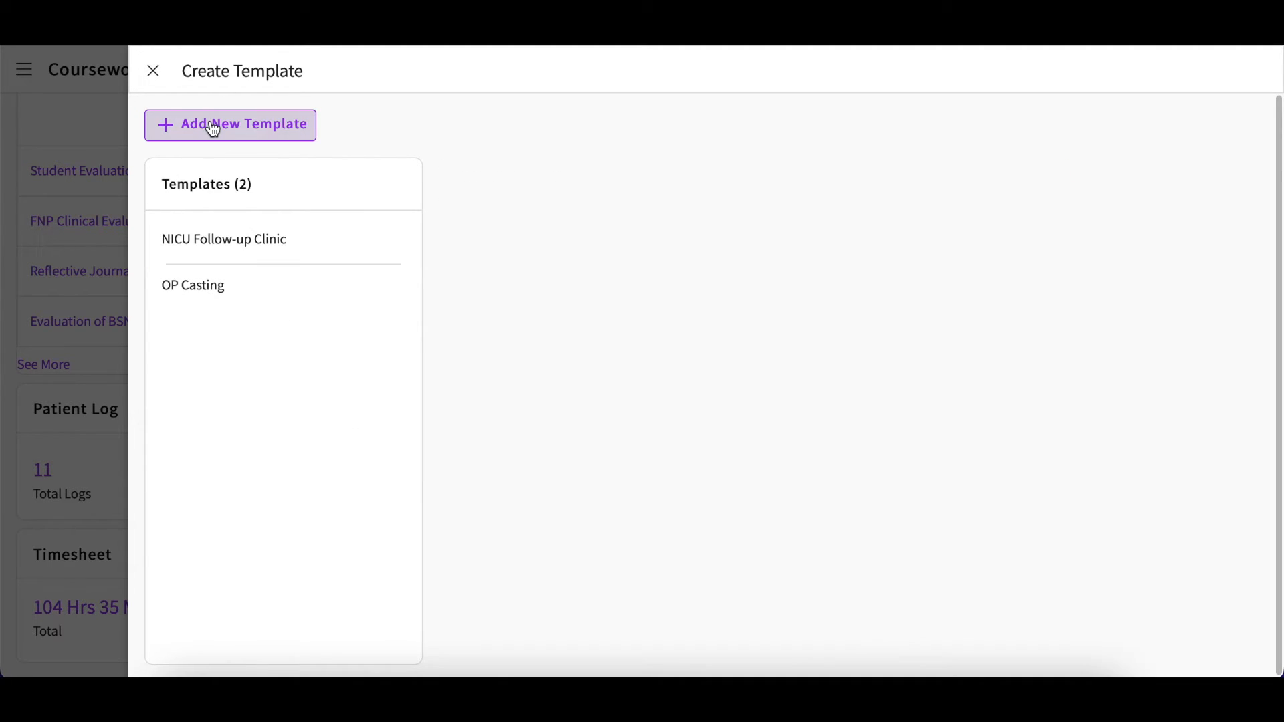
click(231, 126)
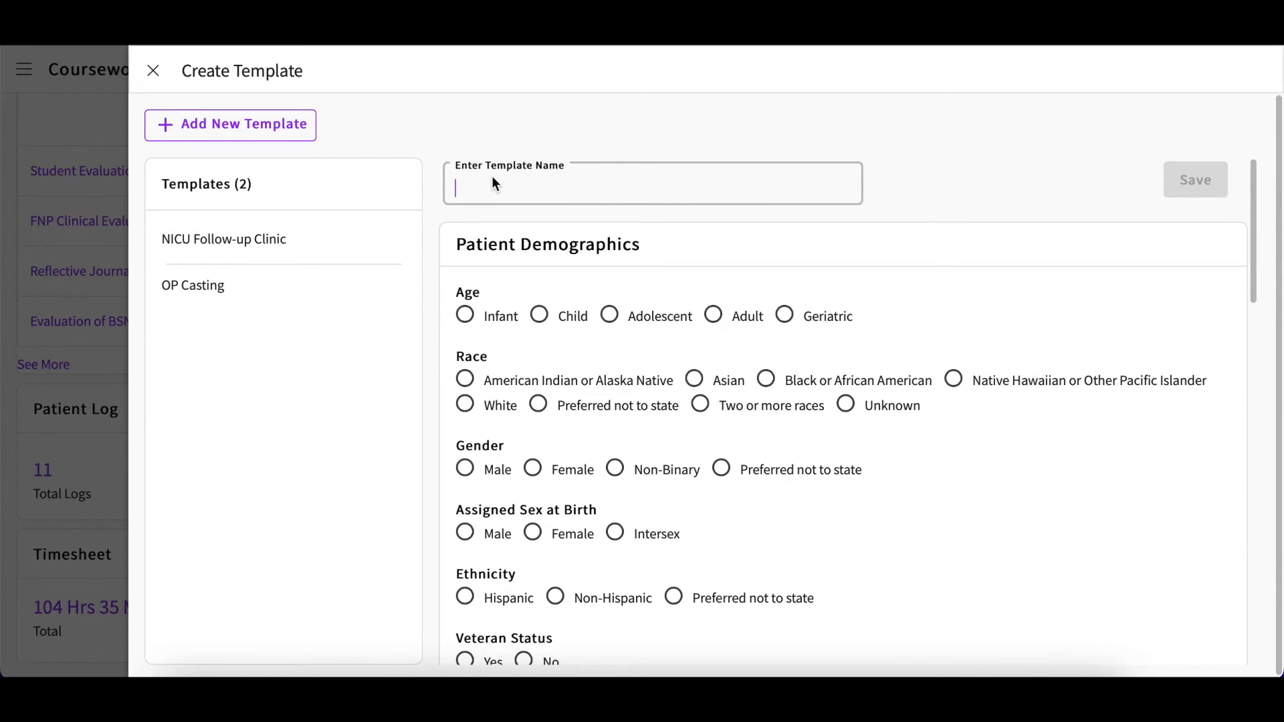
text(New templ)
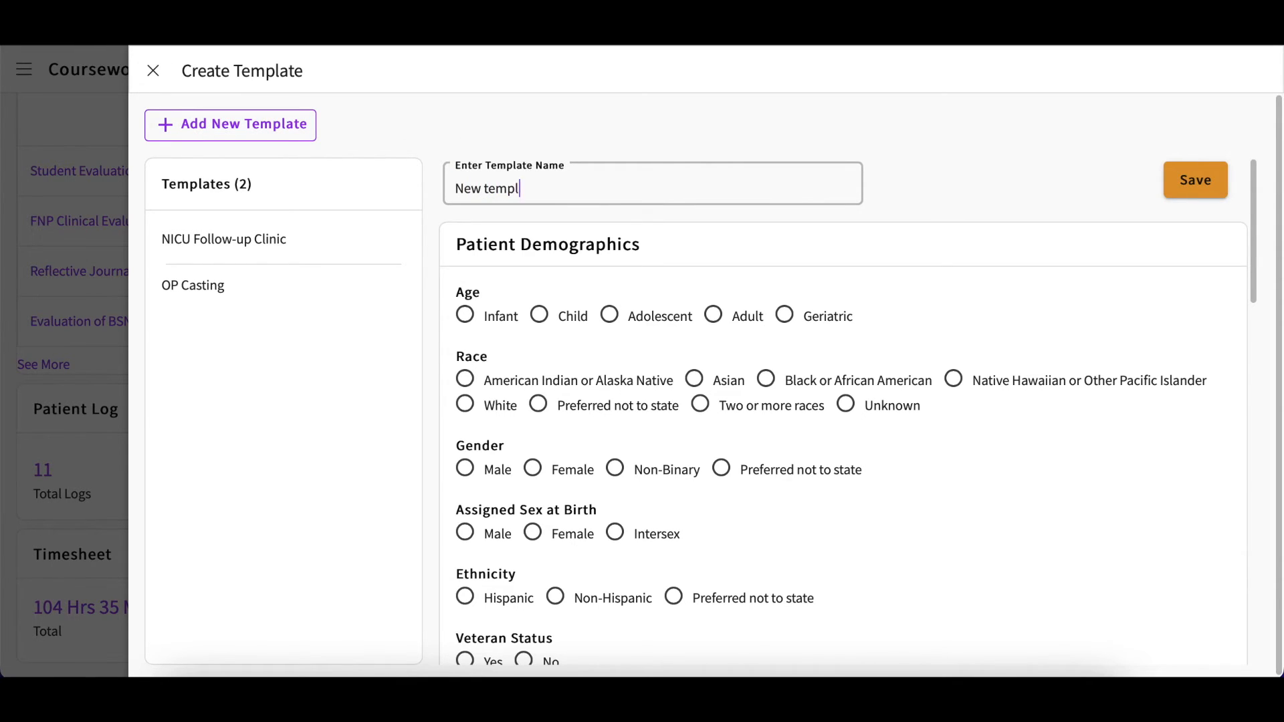
text(ate)
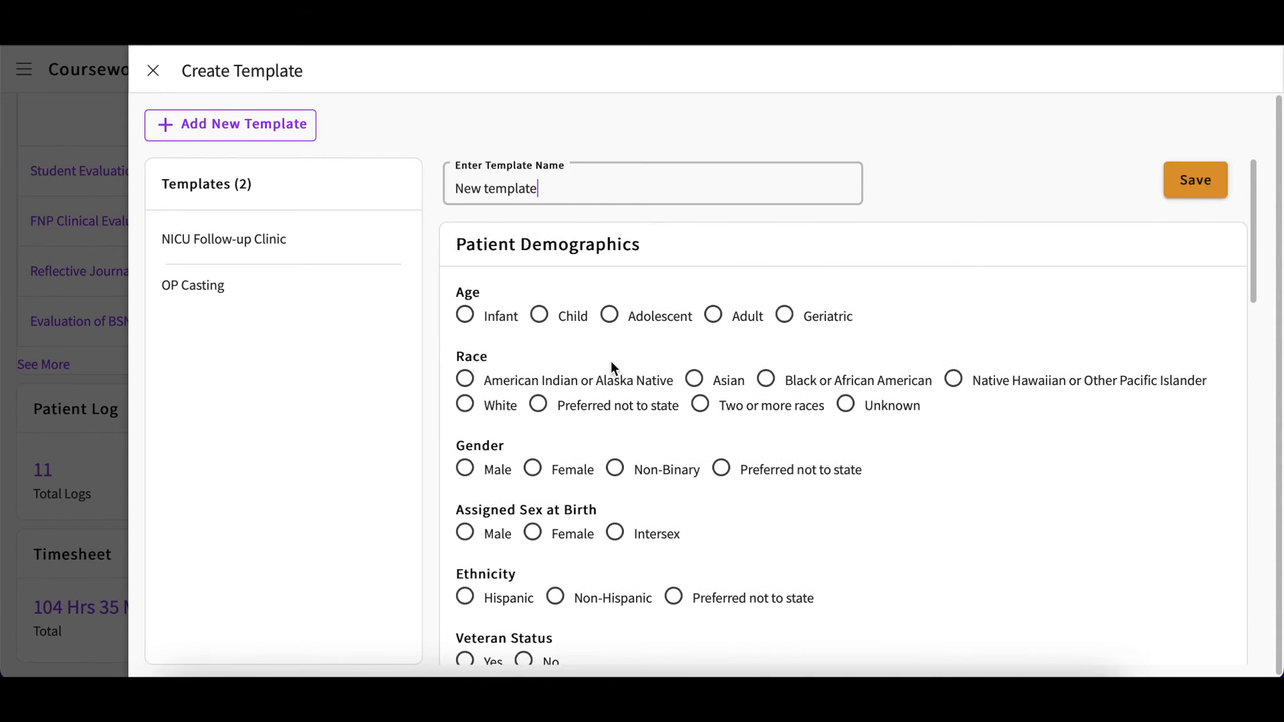
mouse_move(543, 172)
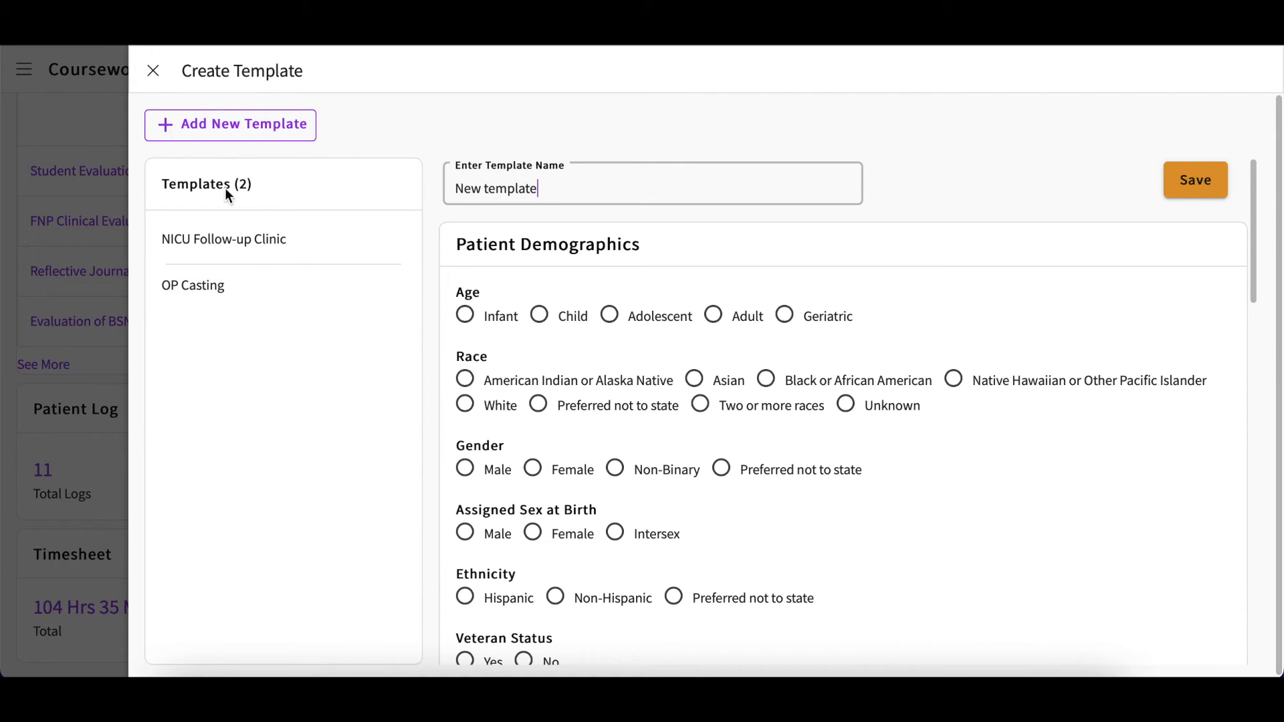
click(153, 71)
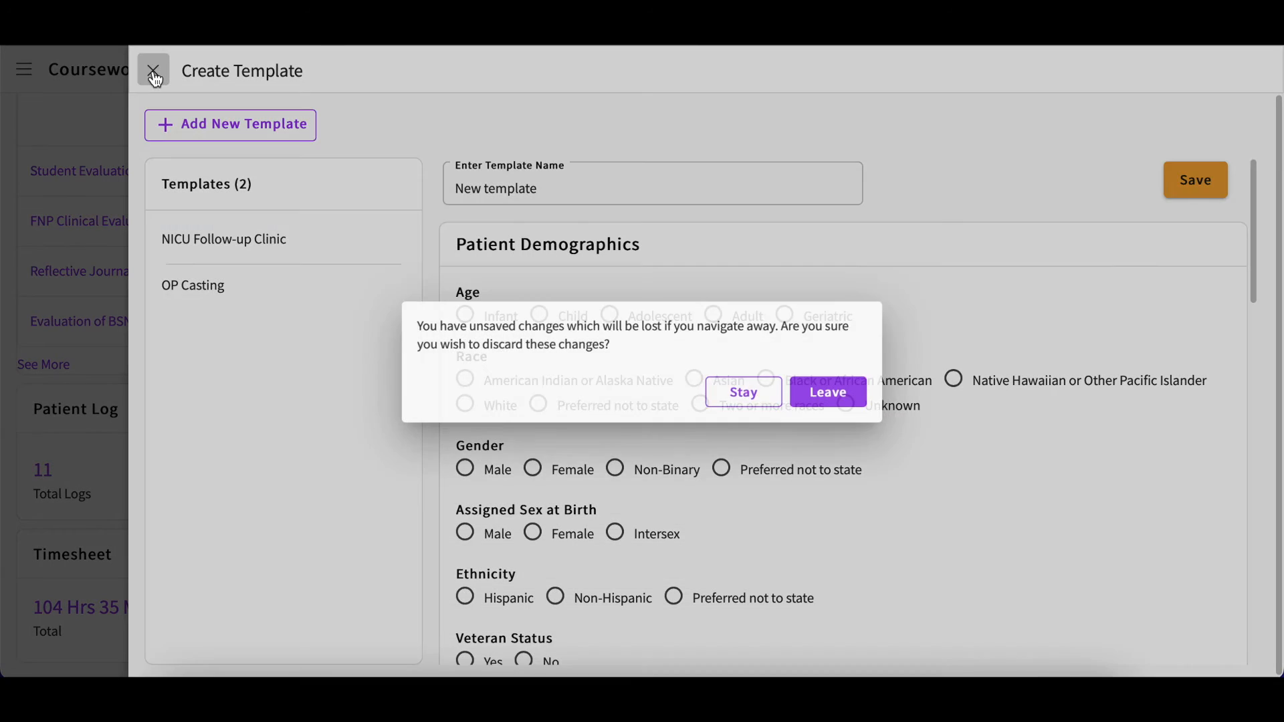
click(828, 392)
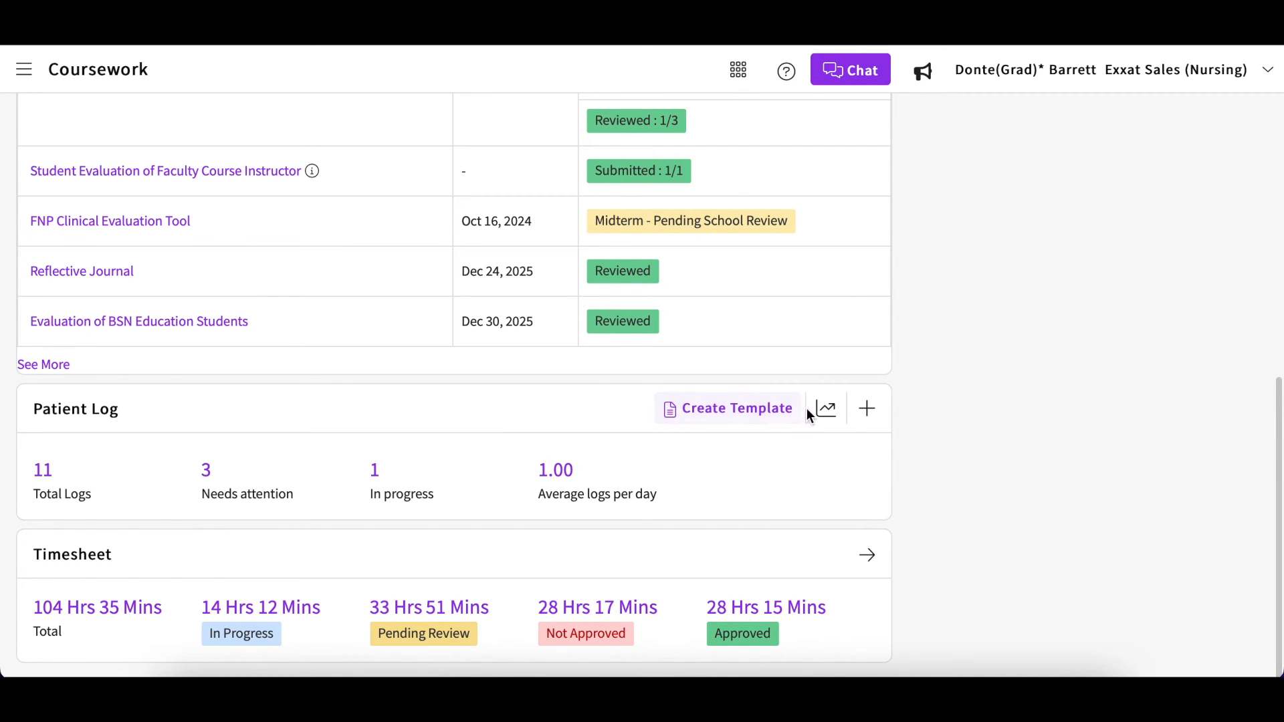
Open the NURS 693 patient log statistics showing 7 total logs.
click(826, 408)
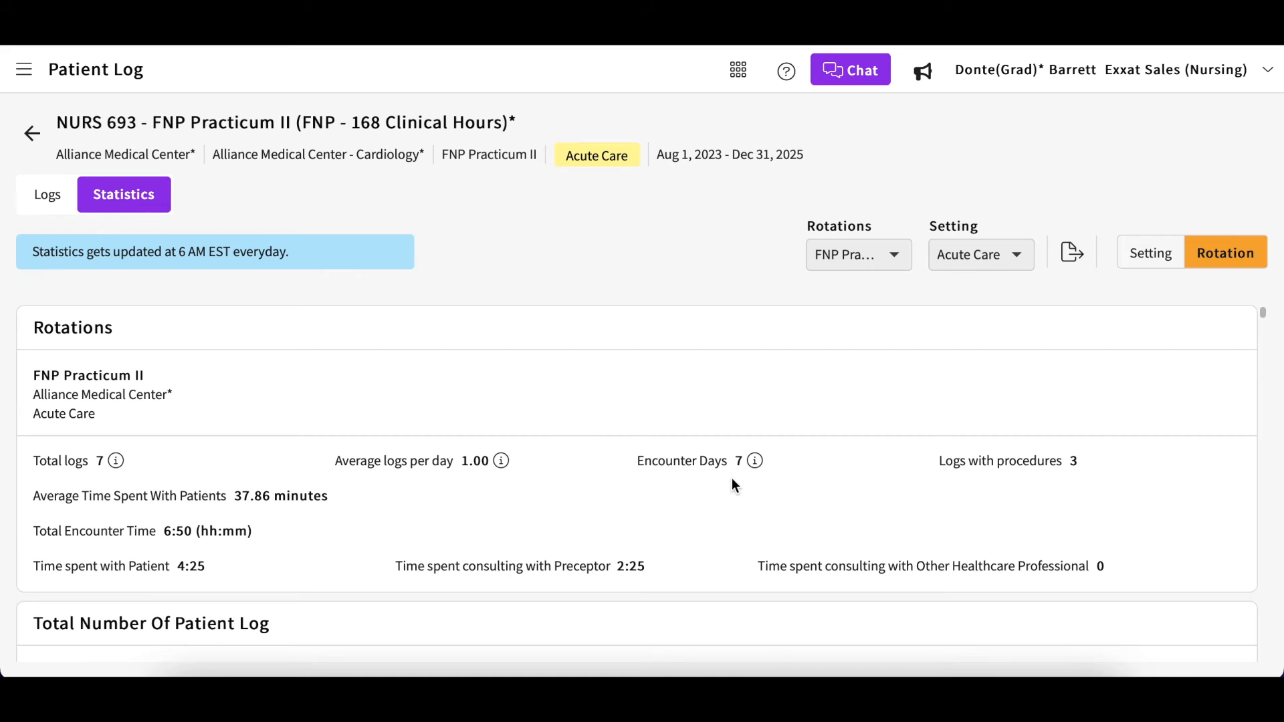
mouse_move(851, 452)
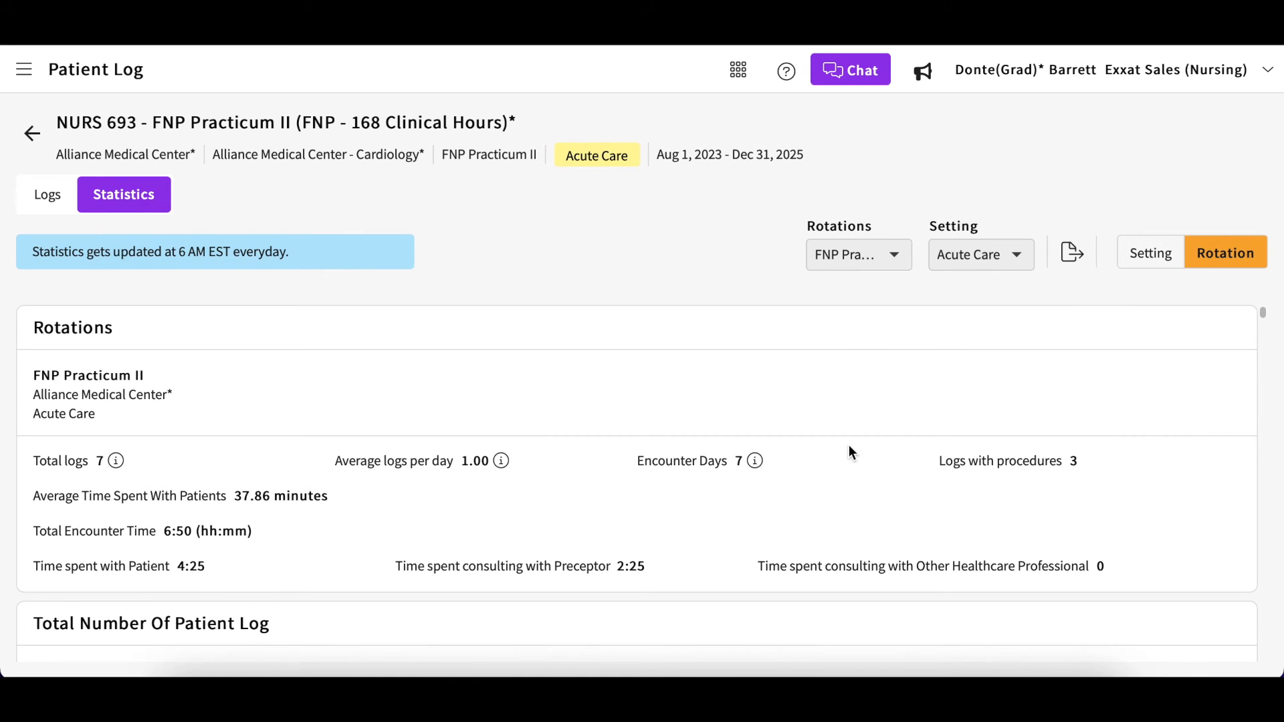
scroll(down, 3)
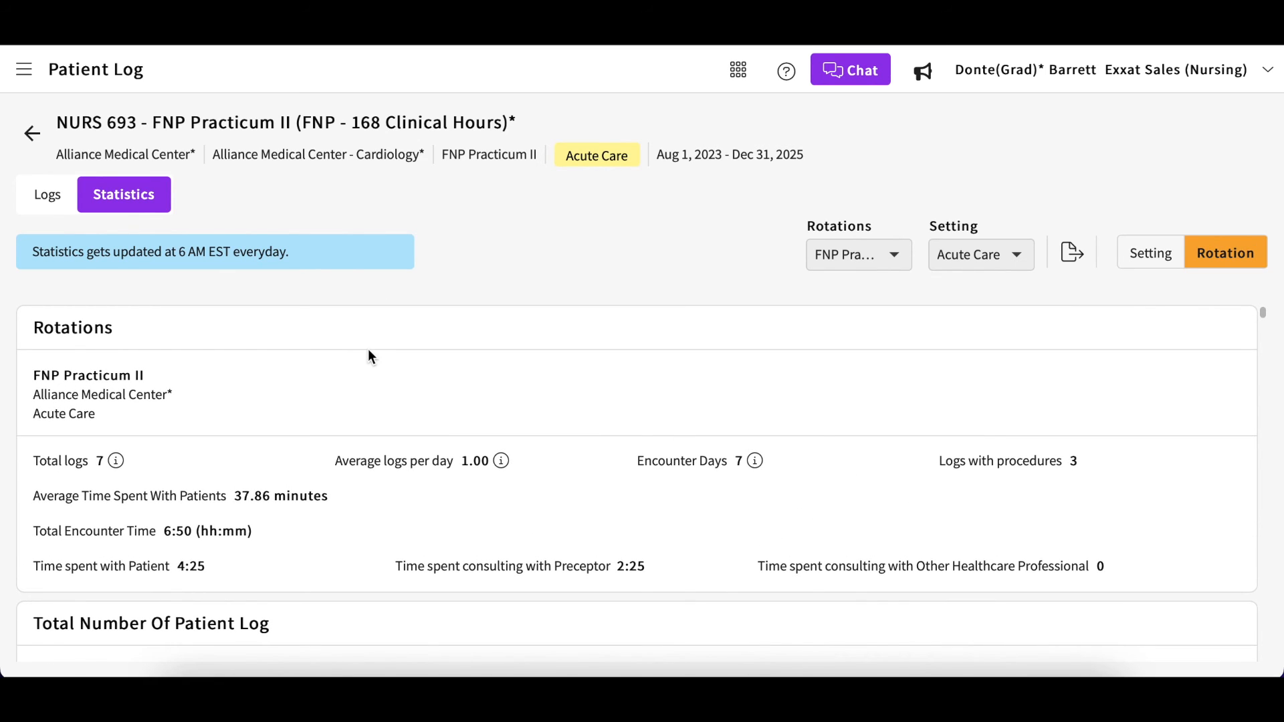
mouse_move(140, 289)
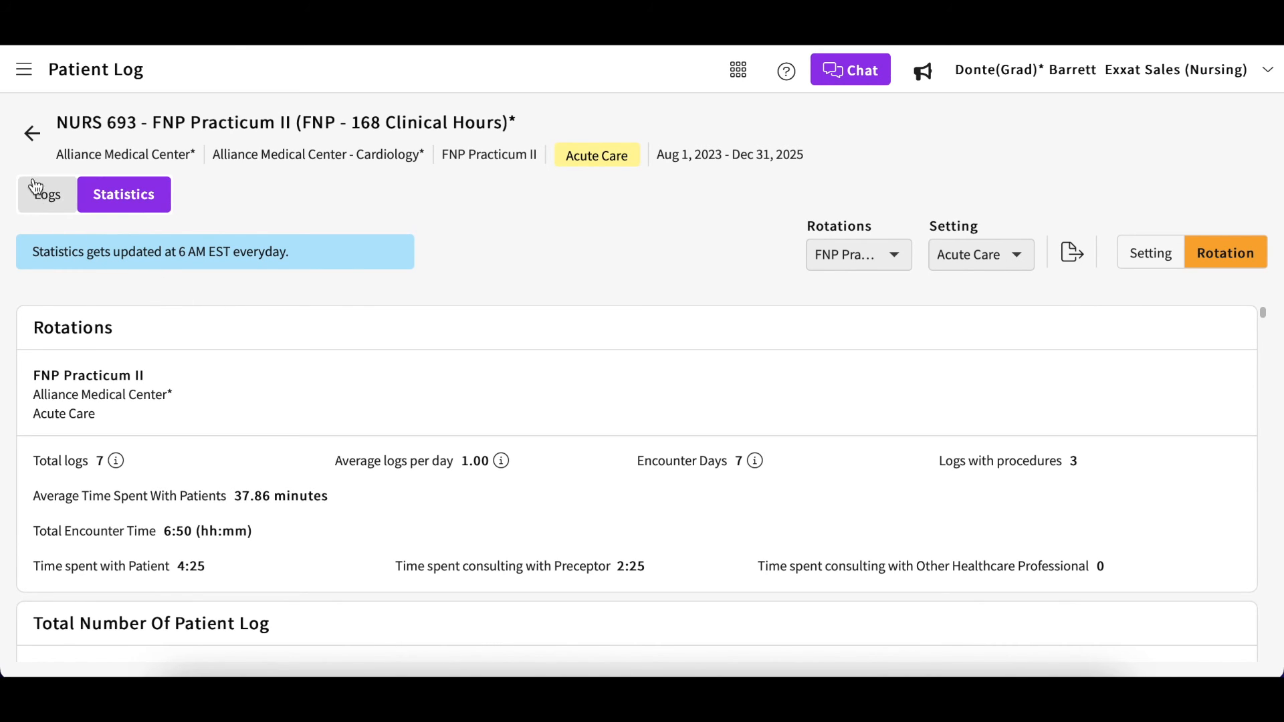
Go back to the NURS 693 course page and scroll to the Patient Log totals.
click(32, 134)
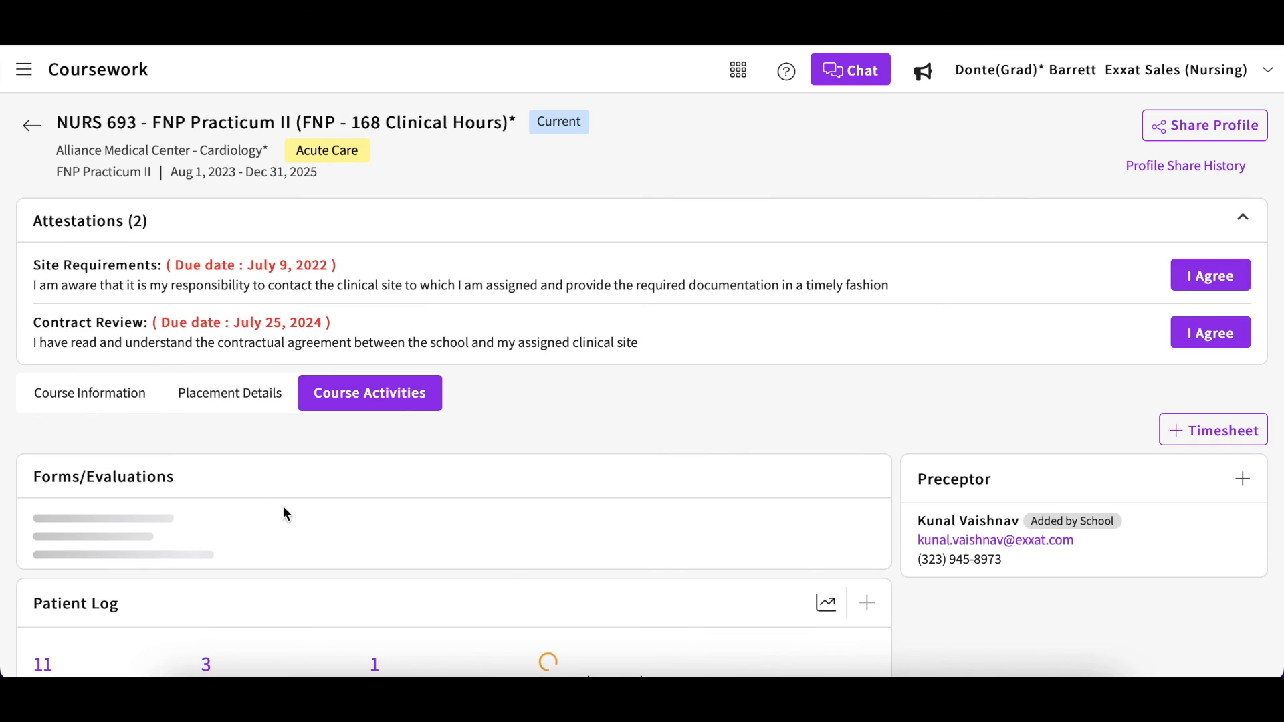
scroll(down, 3)
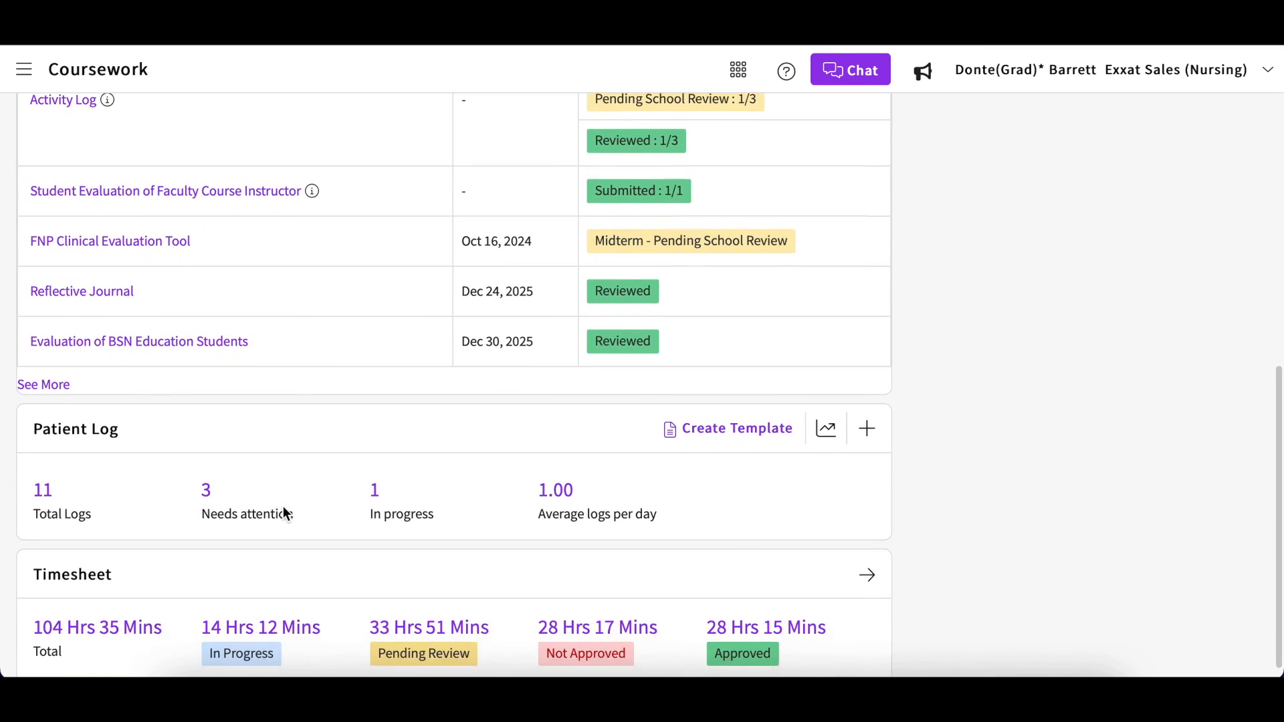
scroll(down, 3)
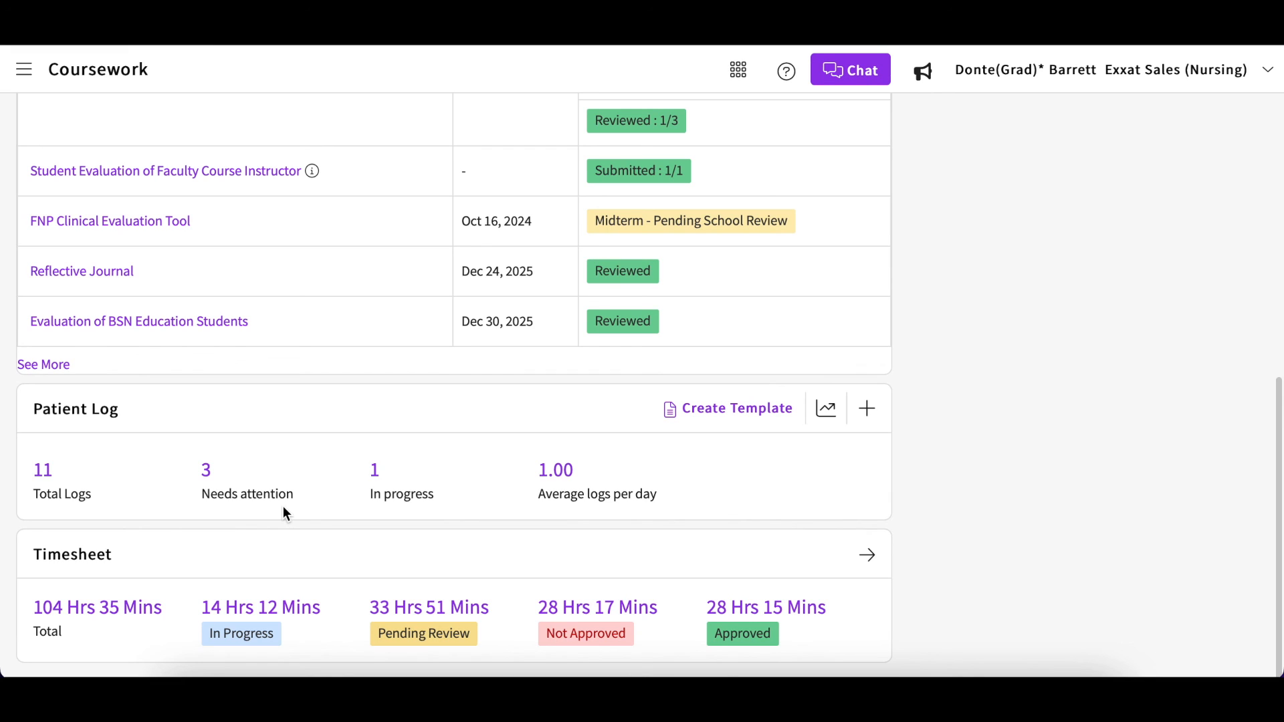
mouse_move(309, 507)
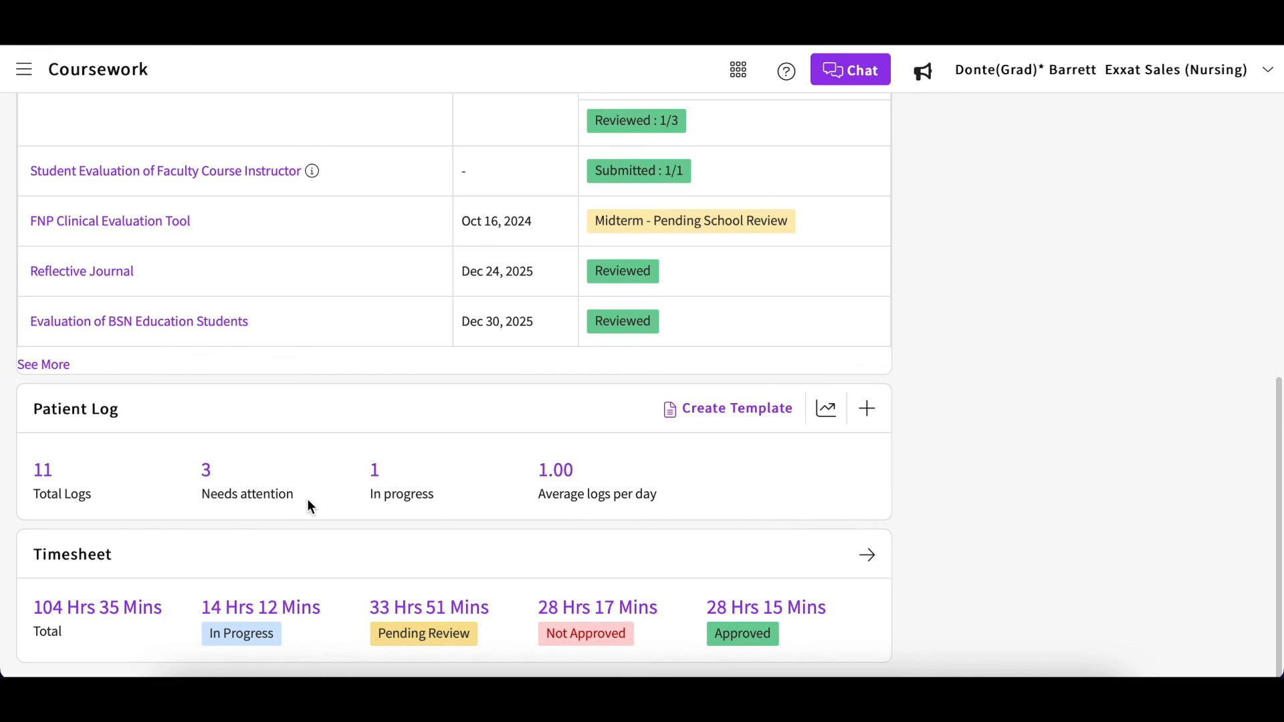